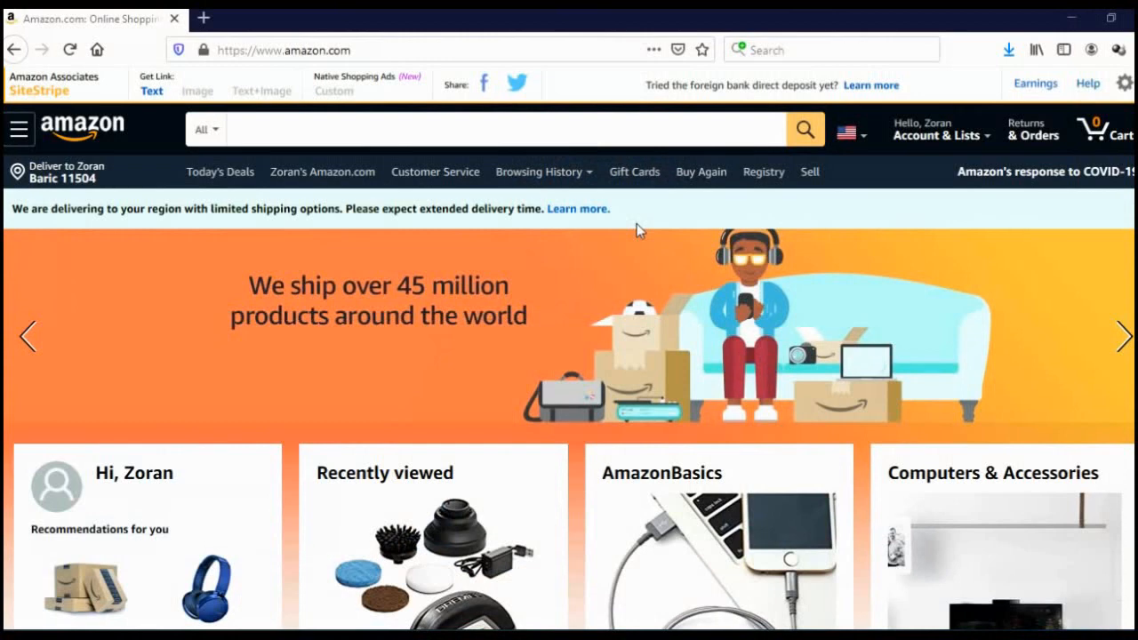
mouse_move(435, 170)
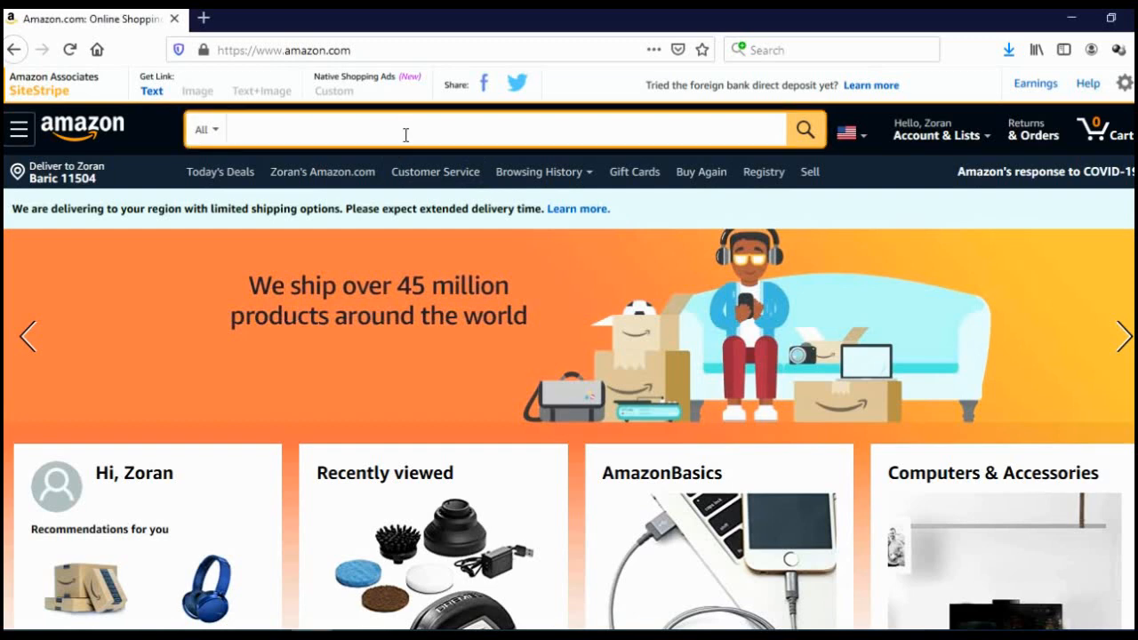
Type 'Dog ' into Amazon's search box to show dog-related suggestions.
text(Dog)
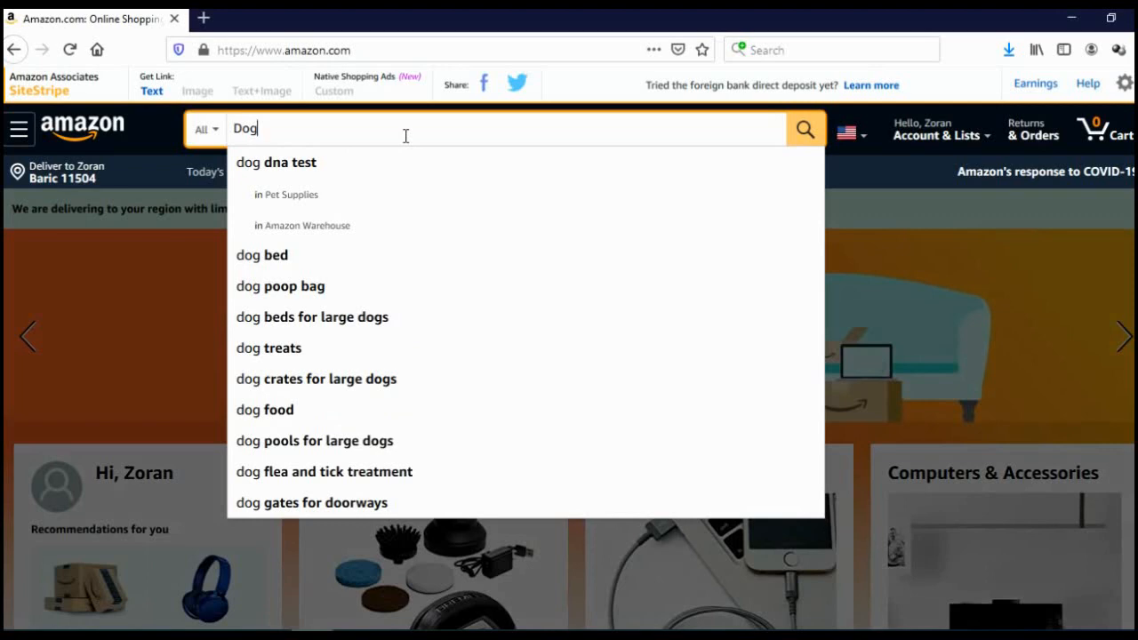
mouse_move(378, 161)
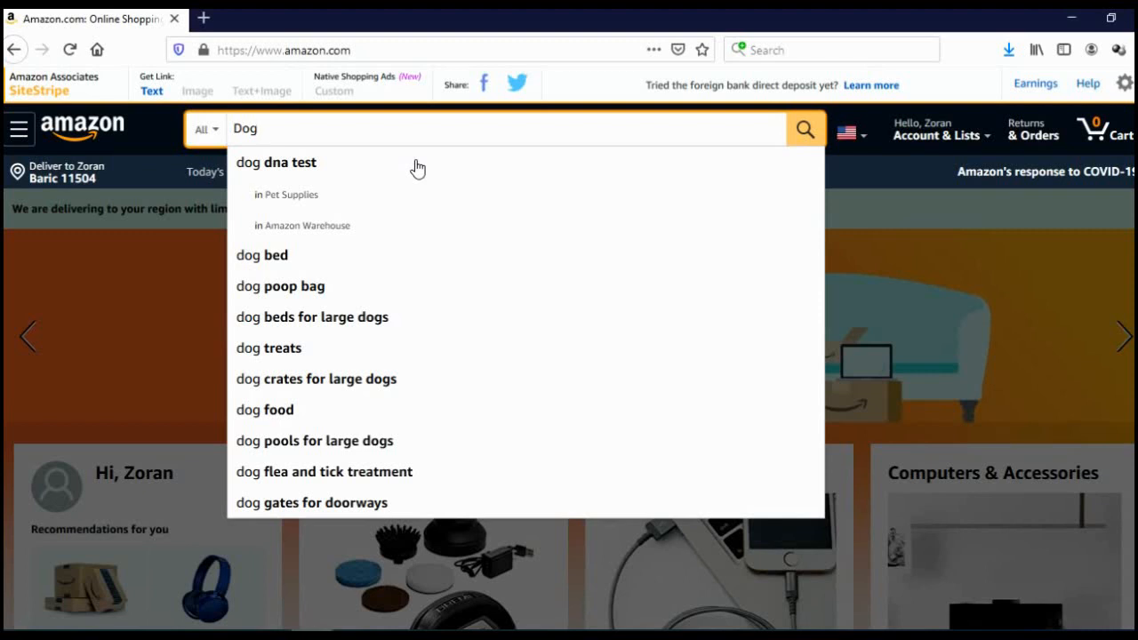
text(" ")
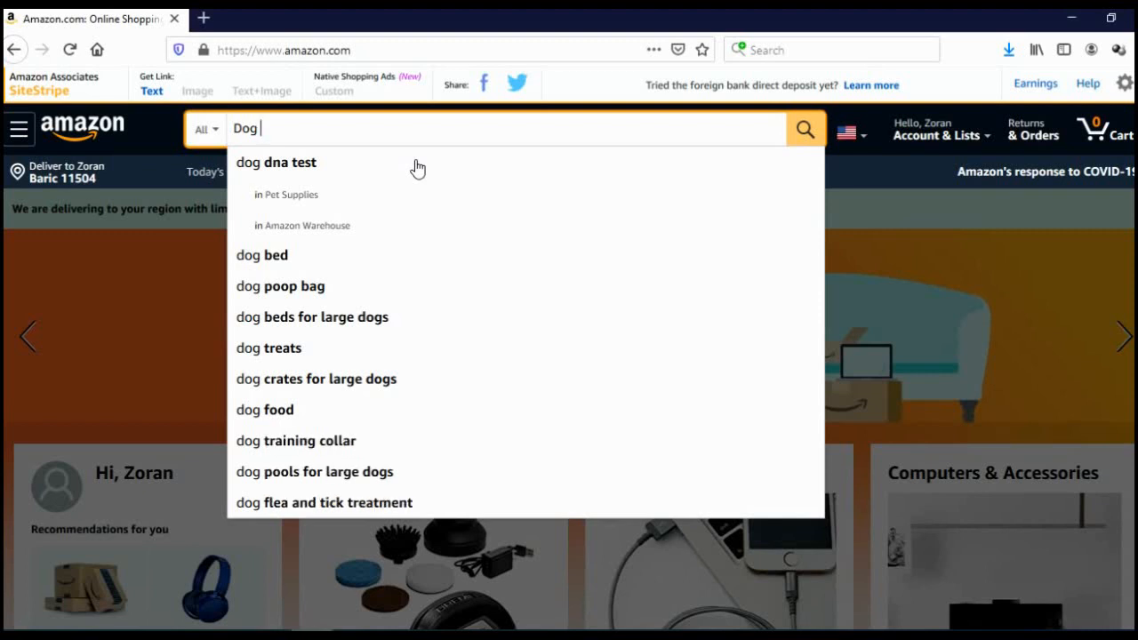
Refine the Amazon query to 'dog training collar with remote for large dogs'.
click(308, 440)
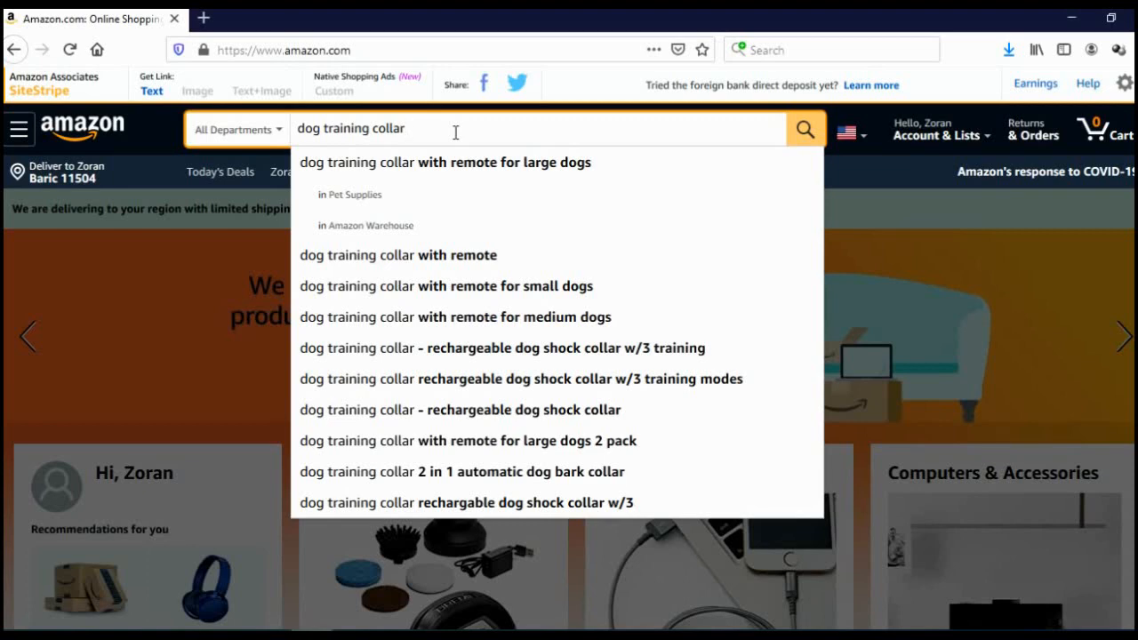
click(444, 161)
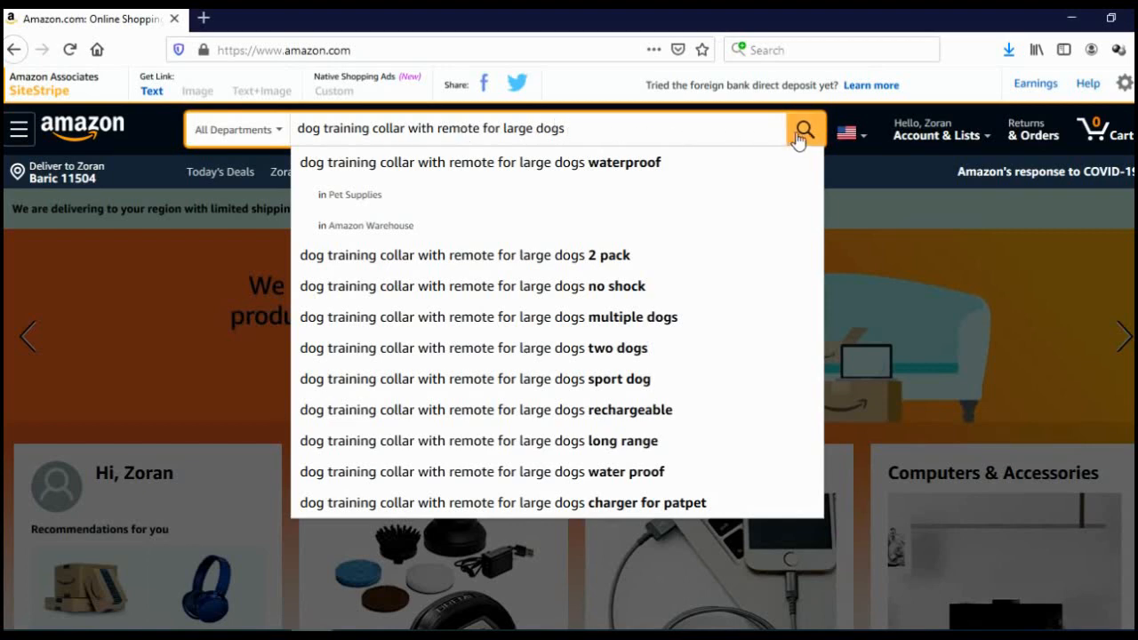
Submit the long-tail search and scroll through the 687 matching products.
click(803, 128)
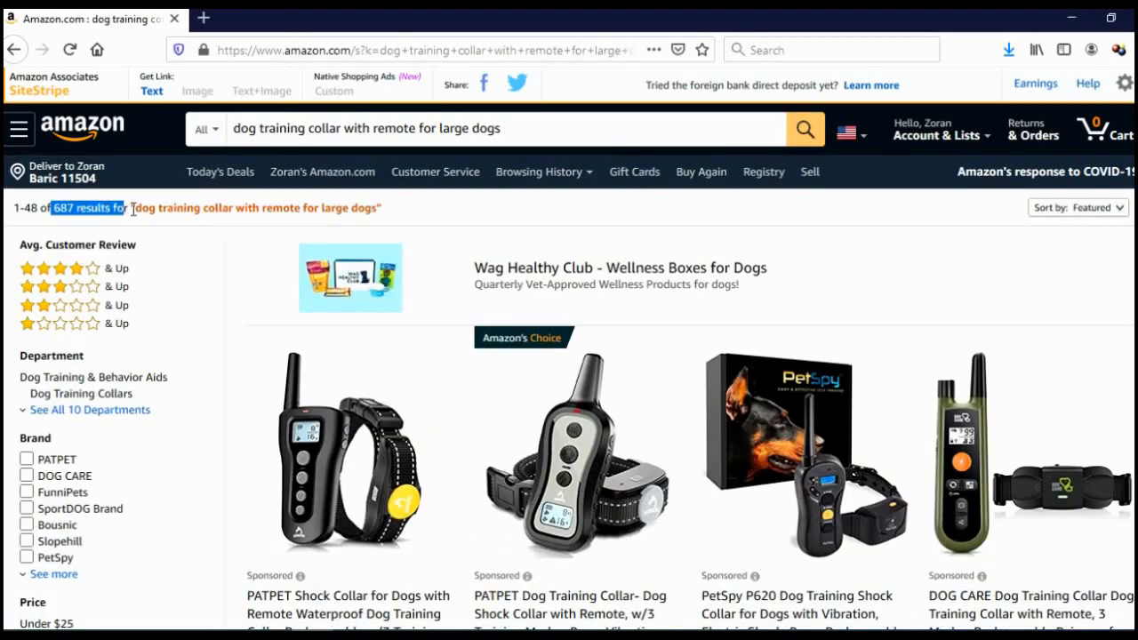
mouse_move(326, 216)
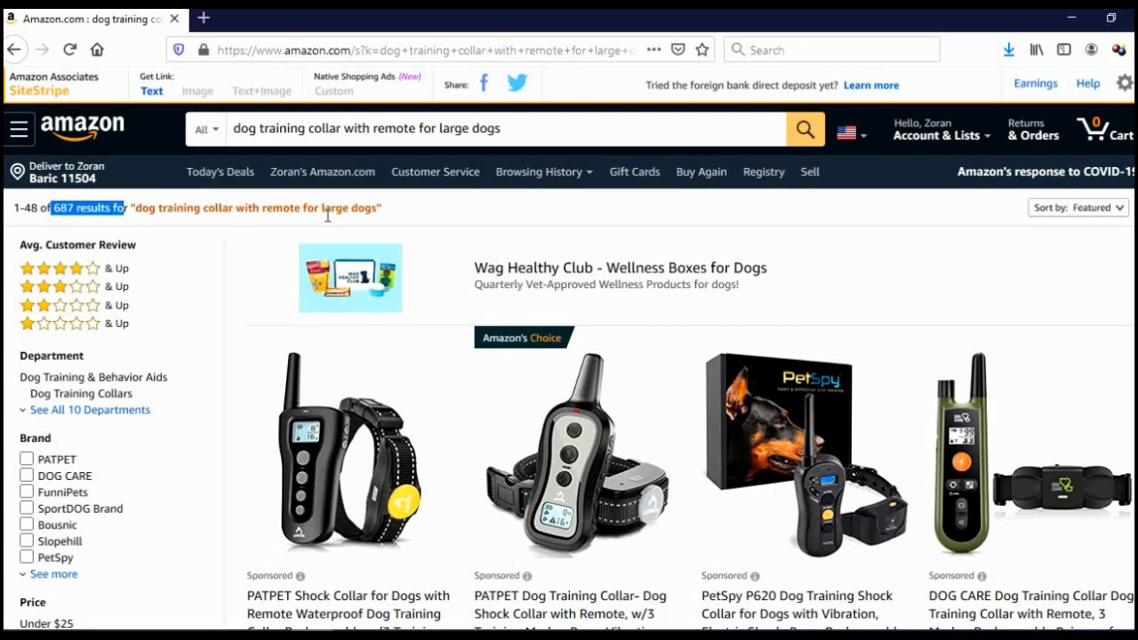
scroll(down, 3)
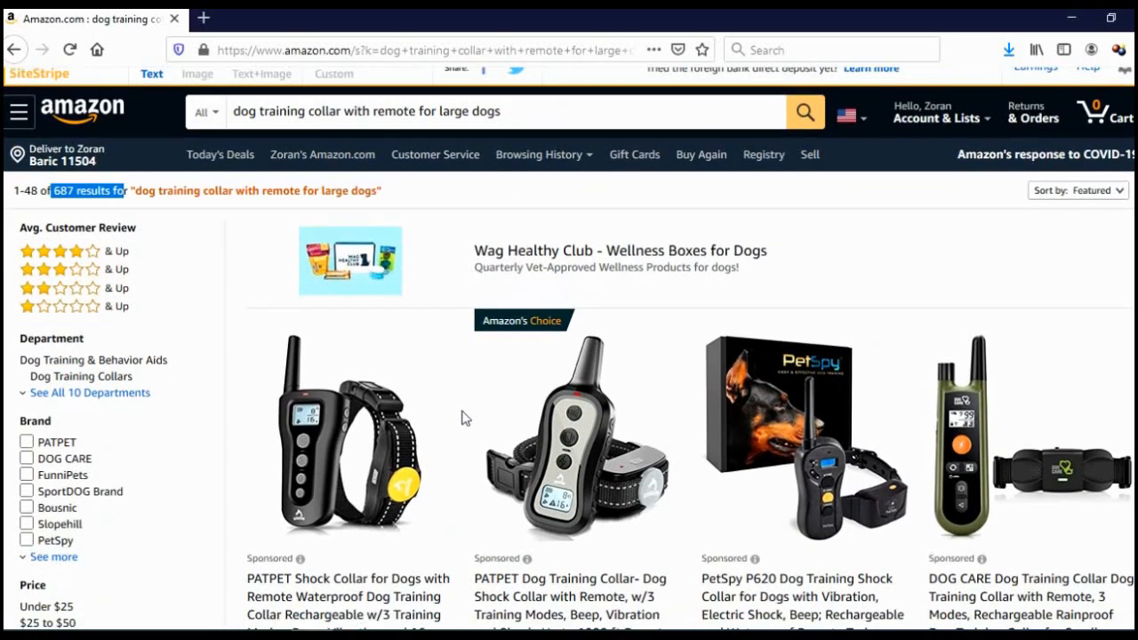
scroll(down, 3)
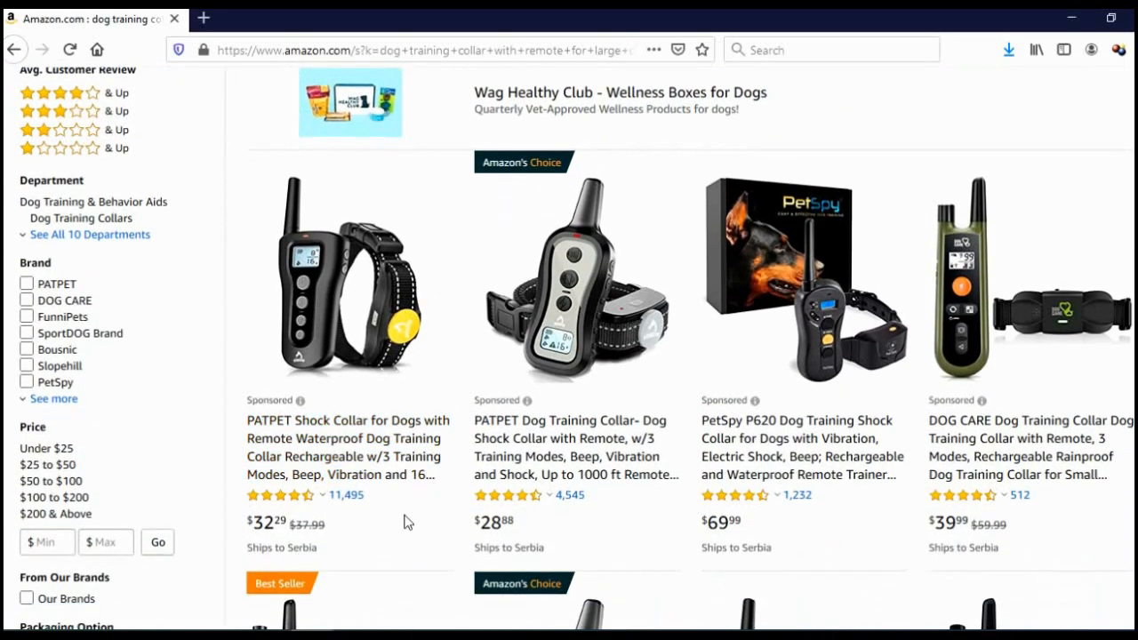
mouse_move(435, 530)
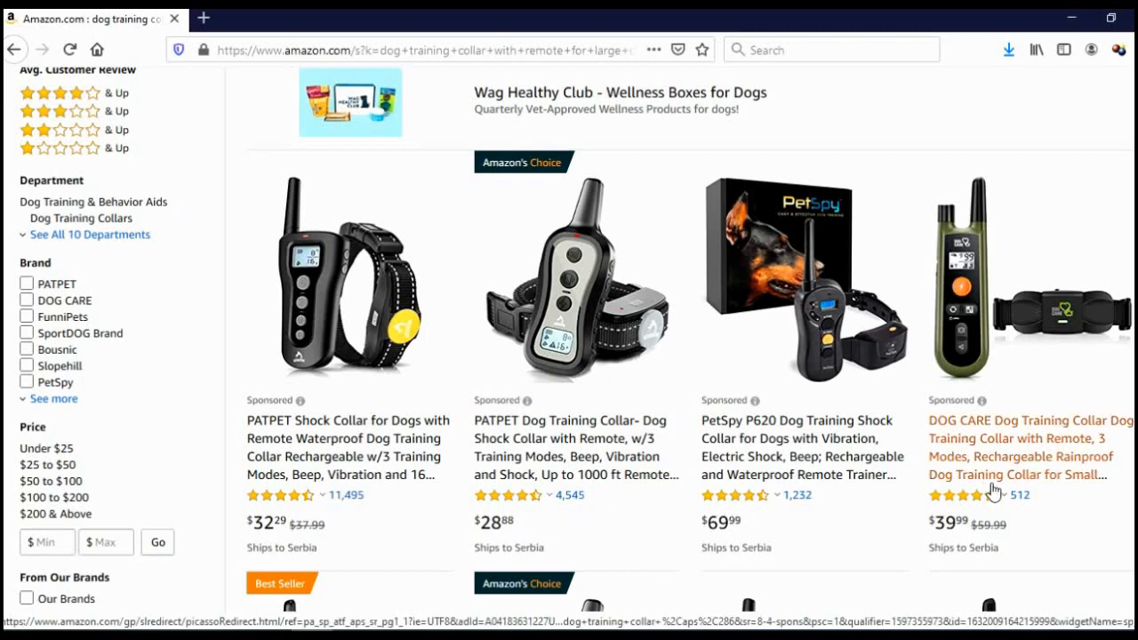
scroll(down, 3)
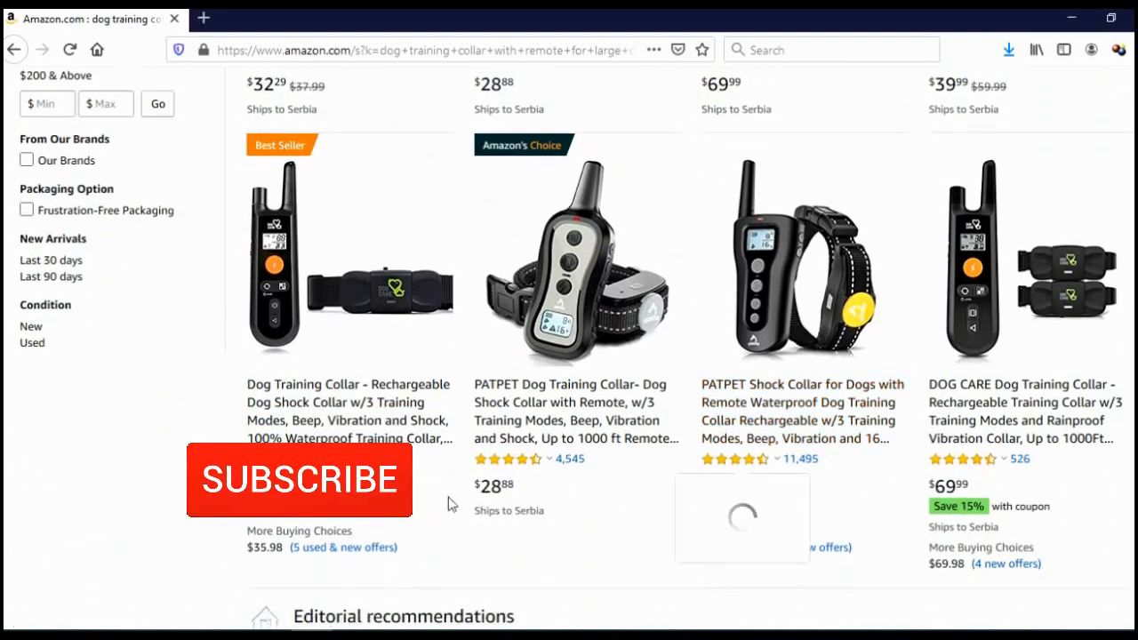
click(298, 480)
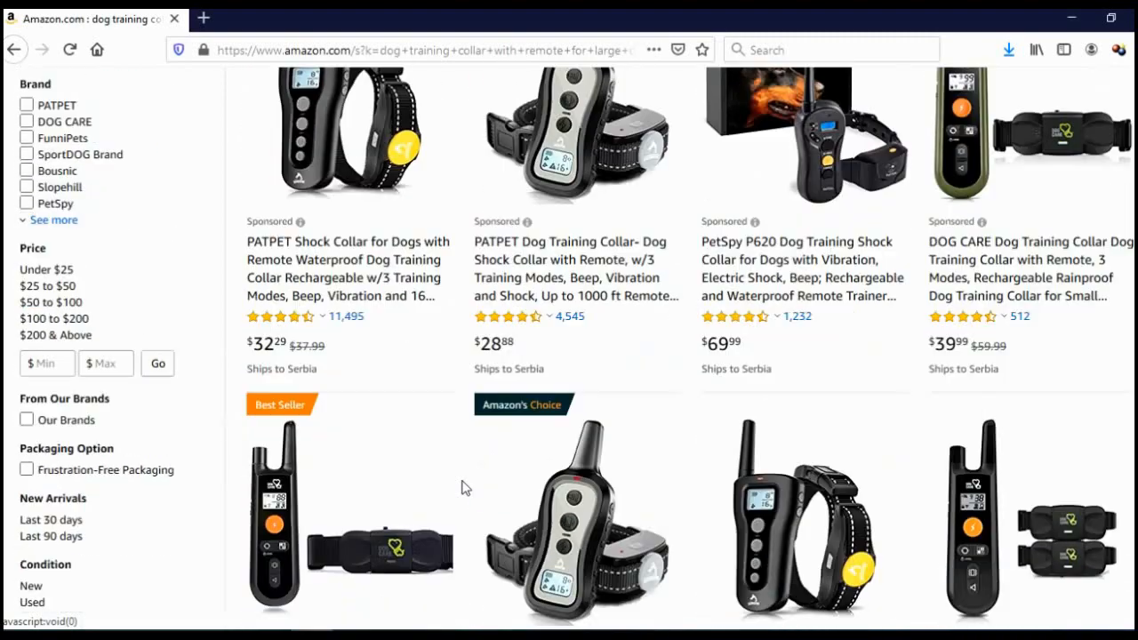
scroll(down, 3)
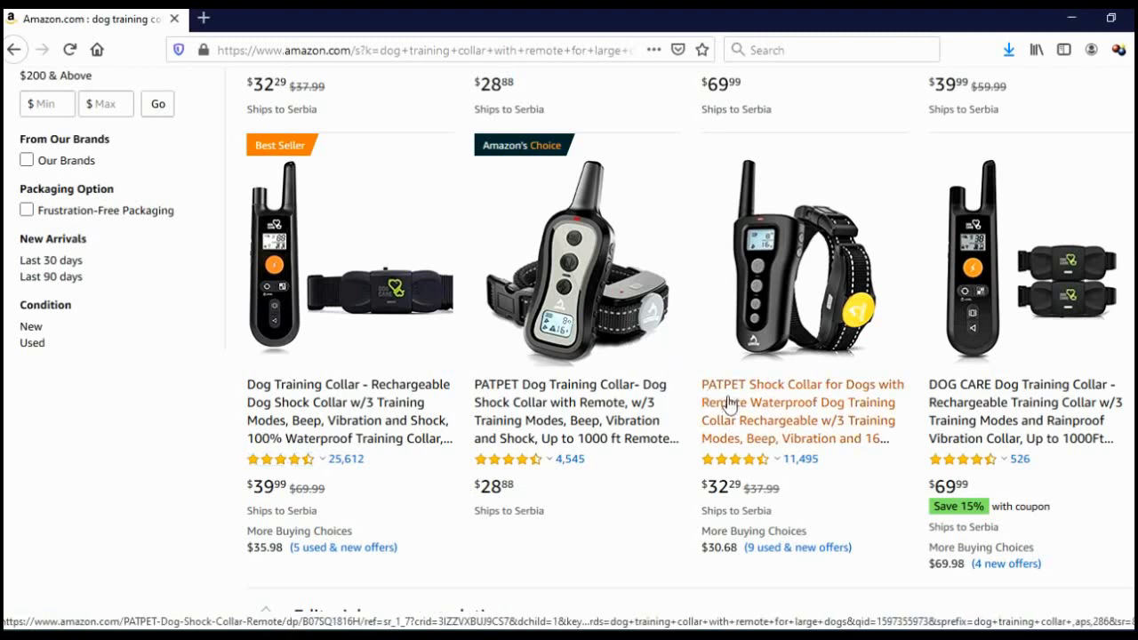
mouse_move(790, 412)
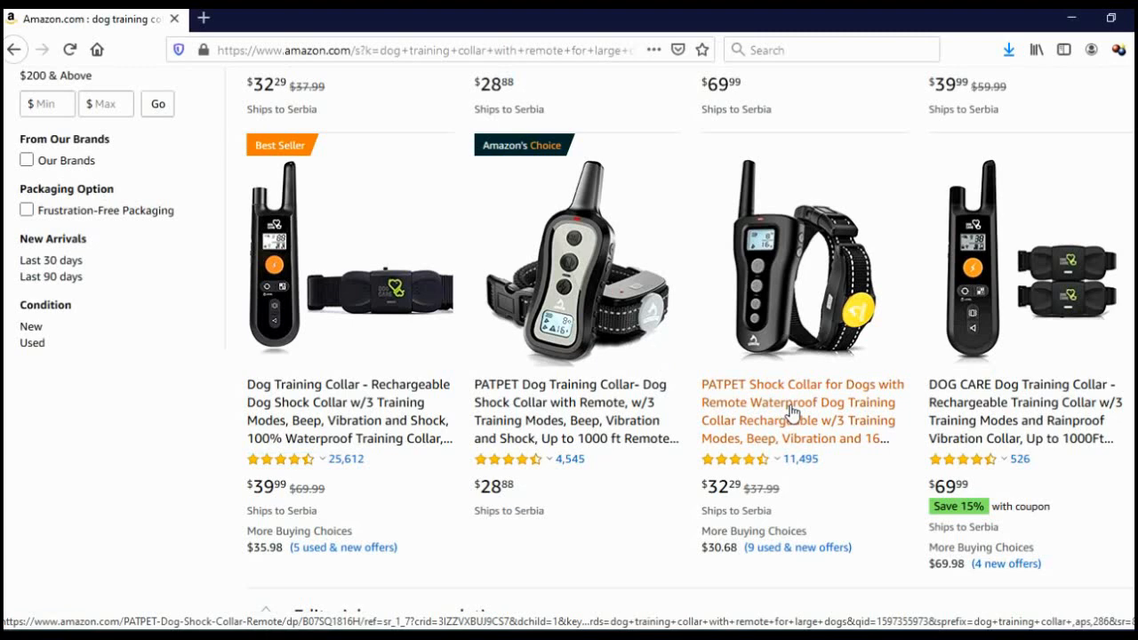
Open the PATPET shock collar listing and scroll through its title, price and features.
click(797, 401)
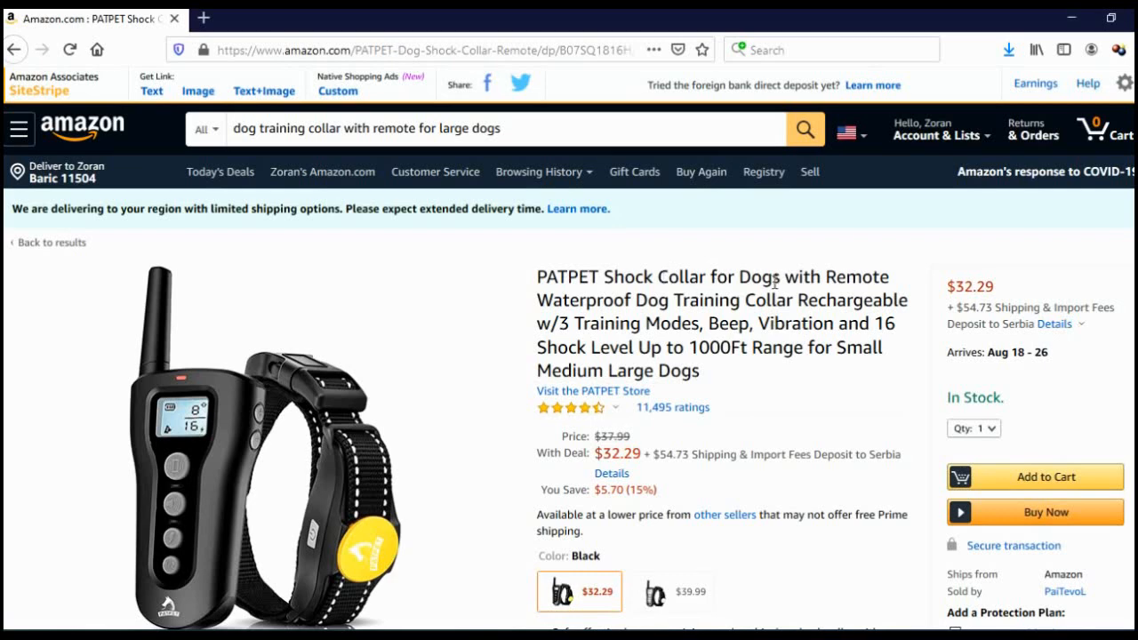
mouse_move(674, 306)
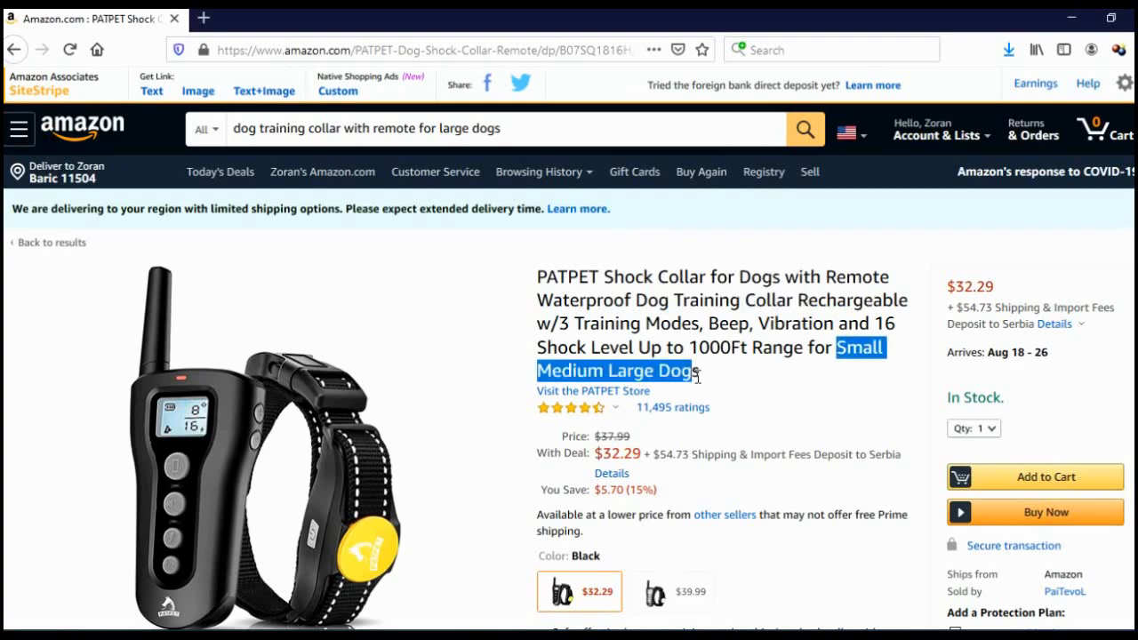
scroll(down, 3)
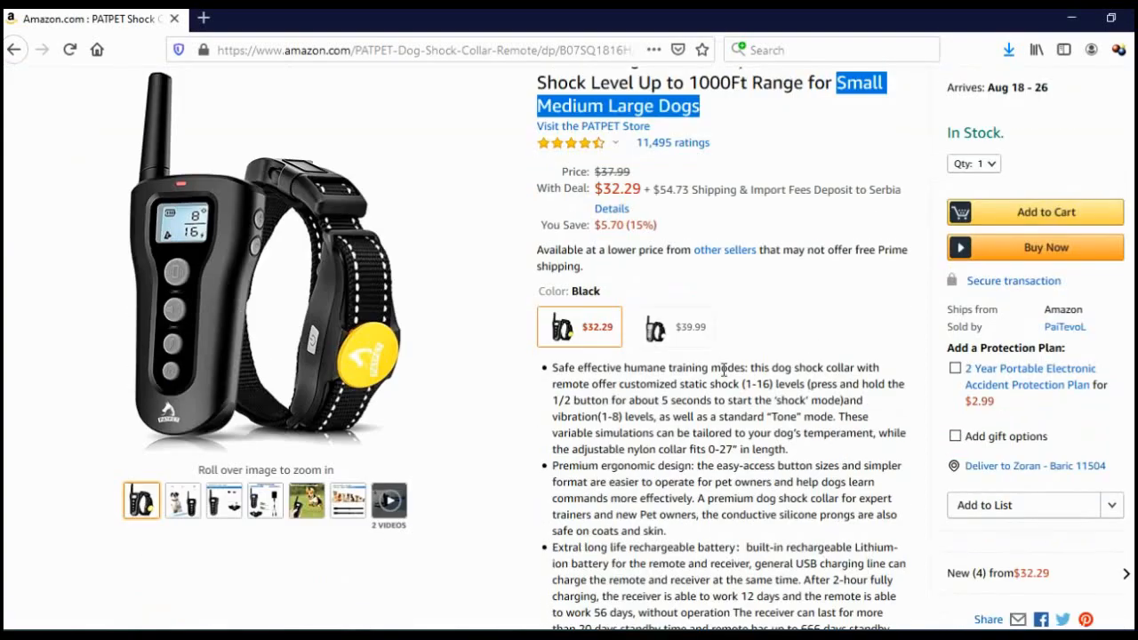
scroll(down, 3)
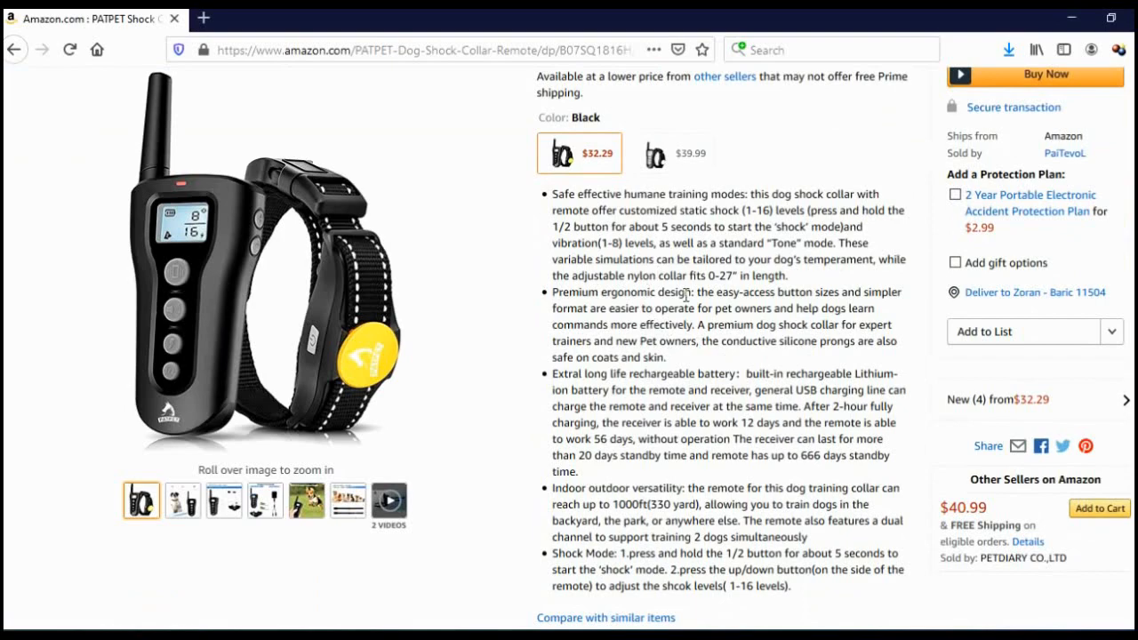
scroll(down, 3)
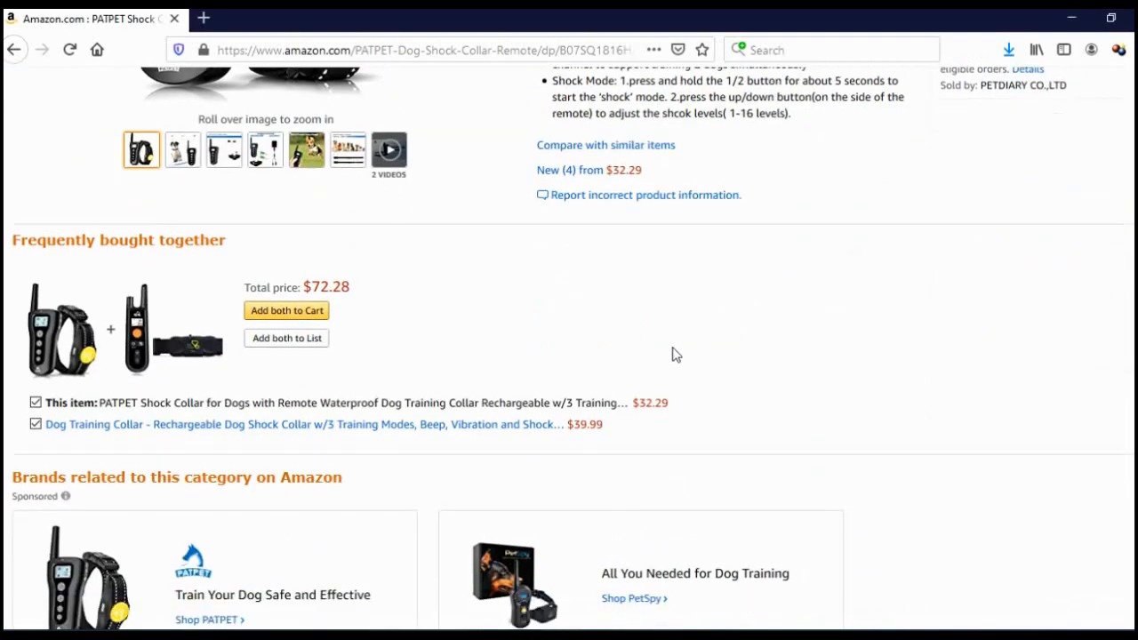
scroll(down, 3)
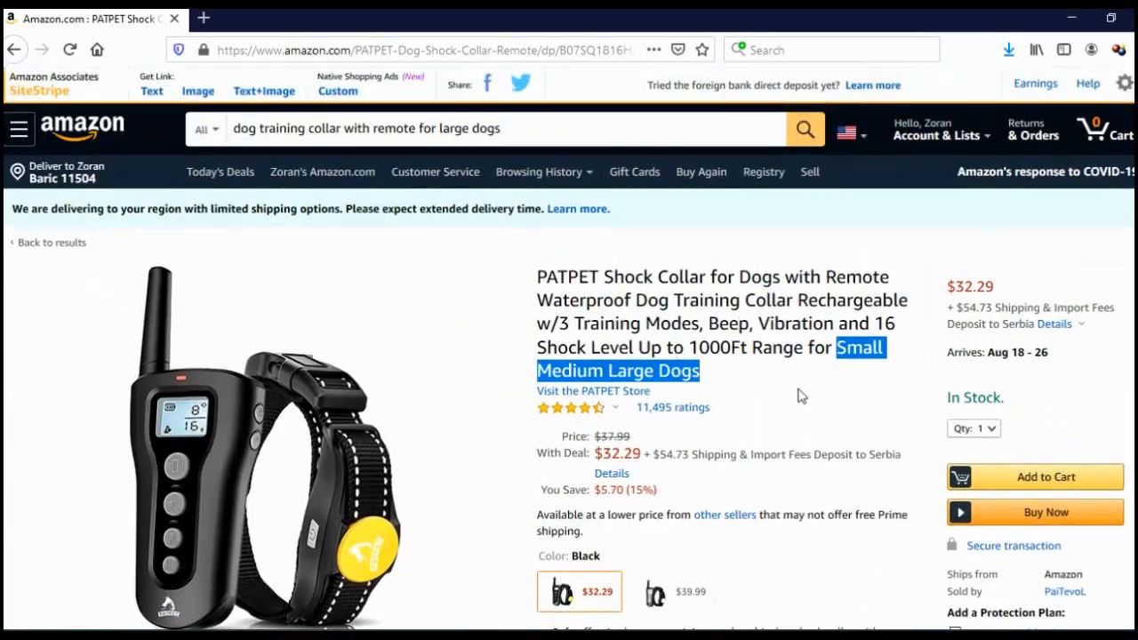
scroll(down, 3)
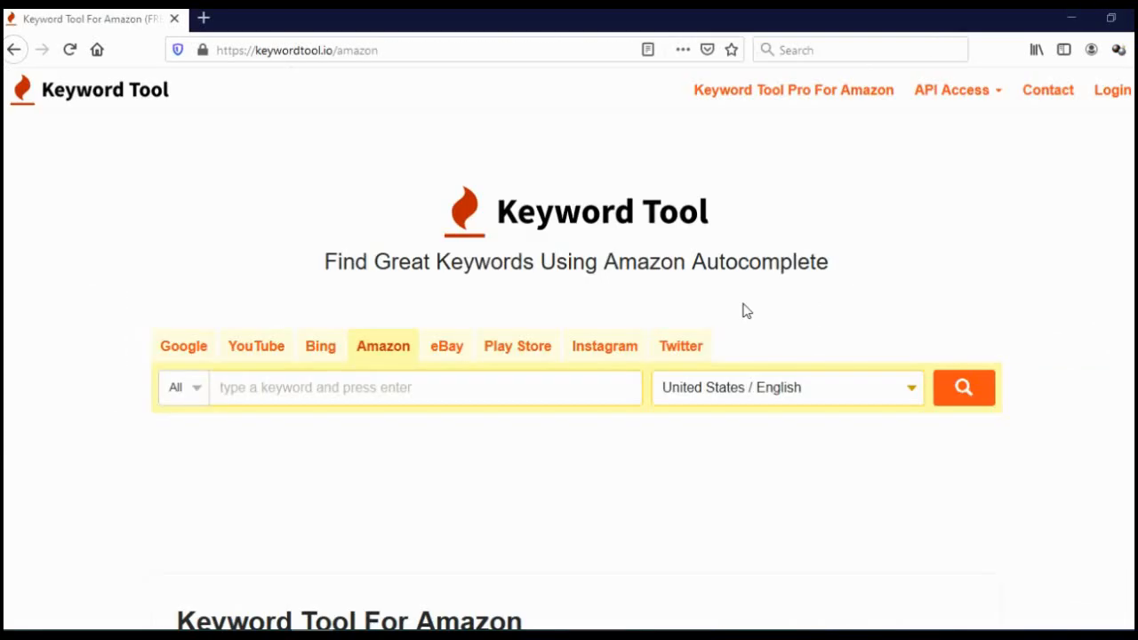
mouse_move(667, 298)
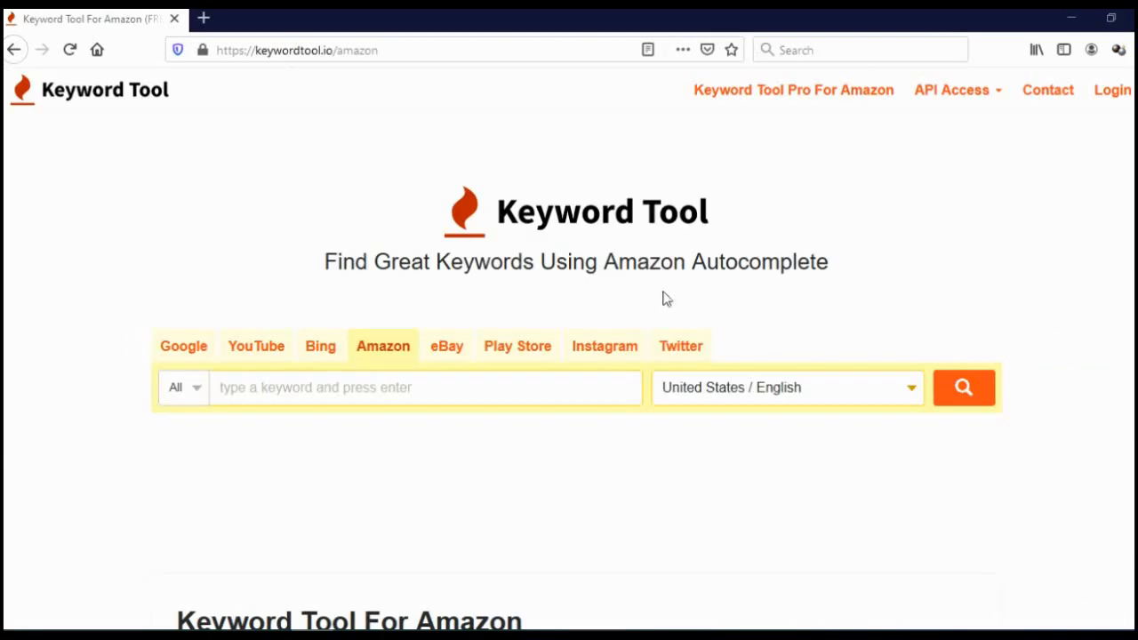
mouse_move(184, 346)
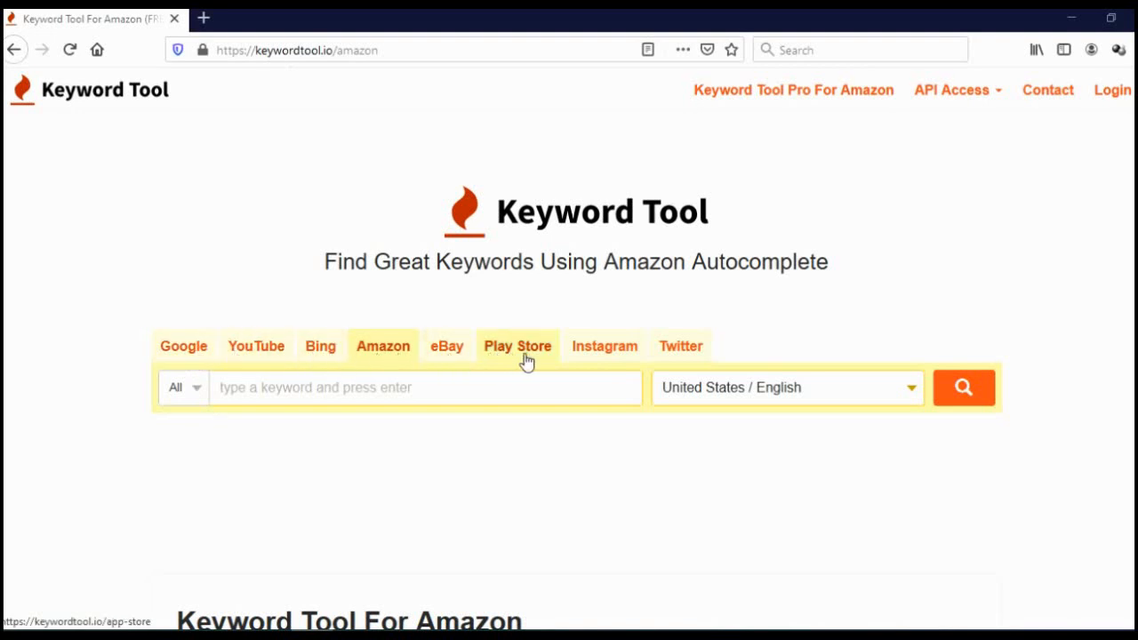
mouse_move(462, 477)
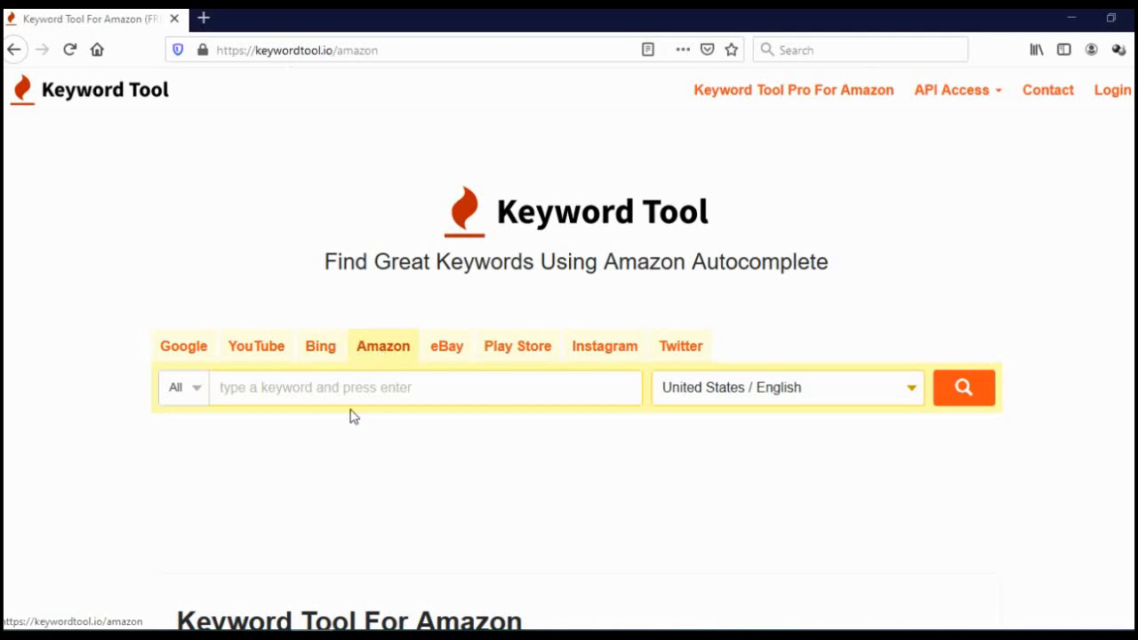
Search 'dog training collar with remote for large dogs' on Keyword Tool's Amazon tab and review the 52 results.
click(963, 386)
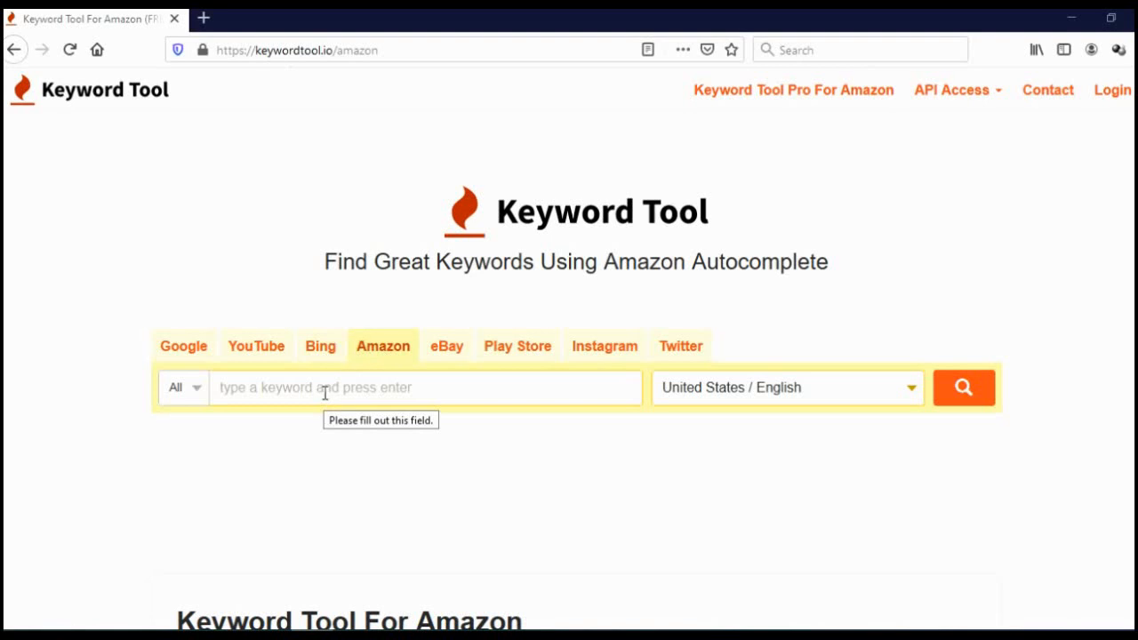
text(dog training collar with remote for large dogs)
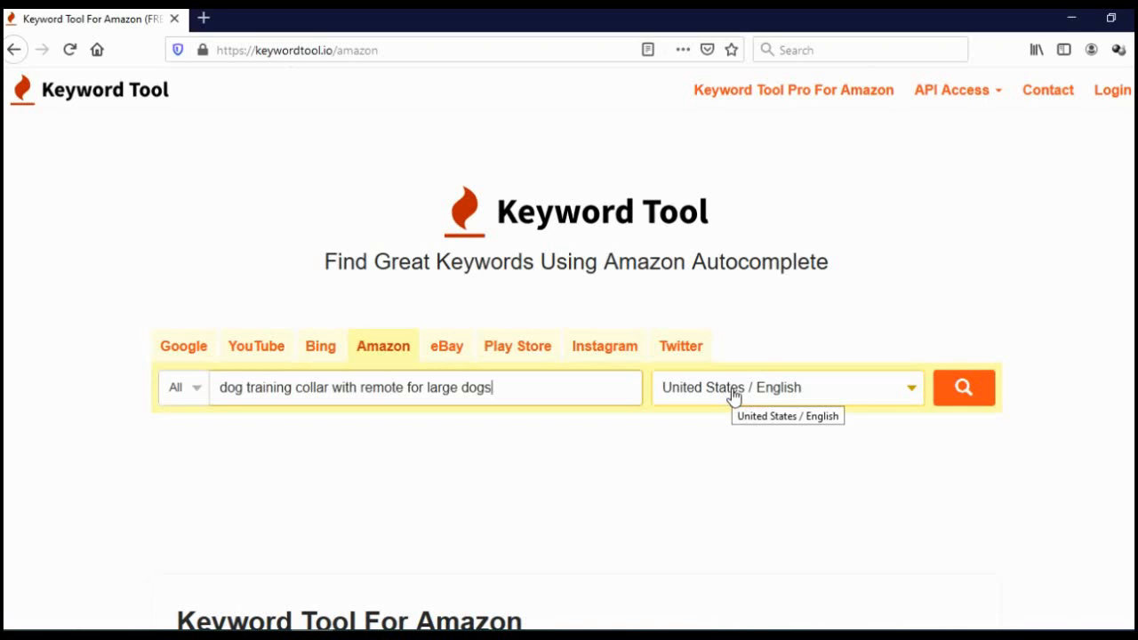
mouse_move(736, 402)
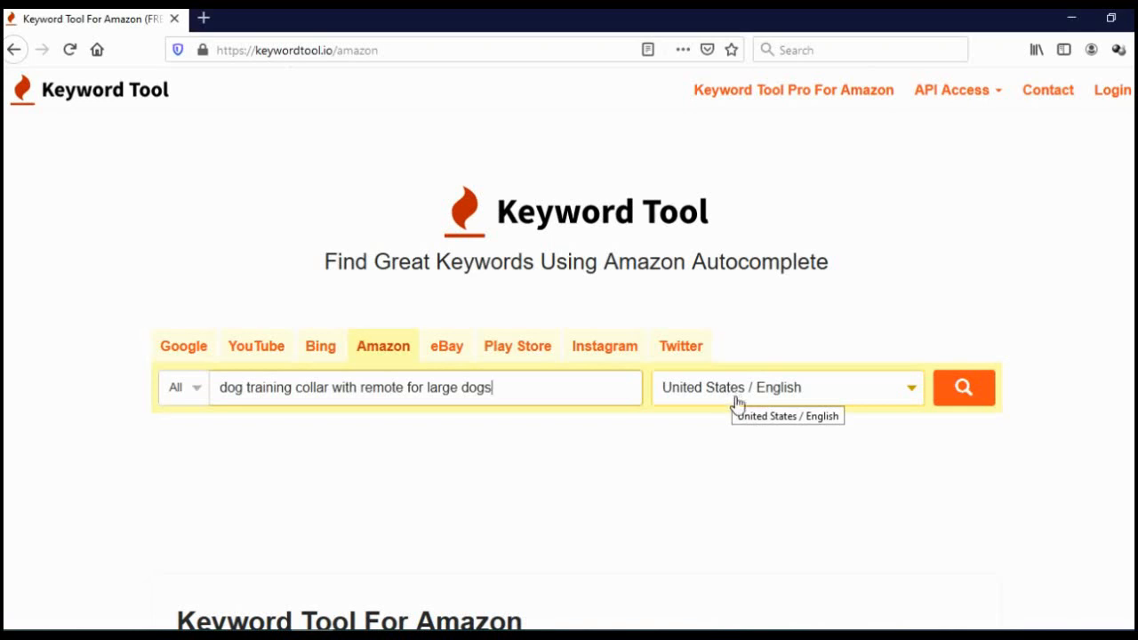
click(963, 387)
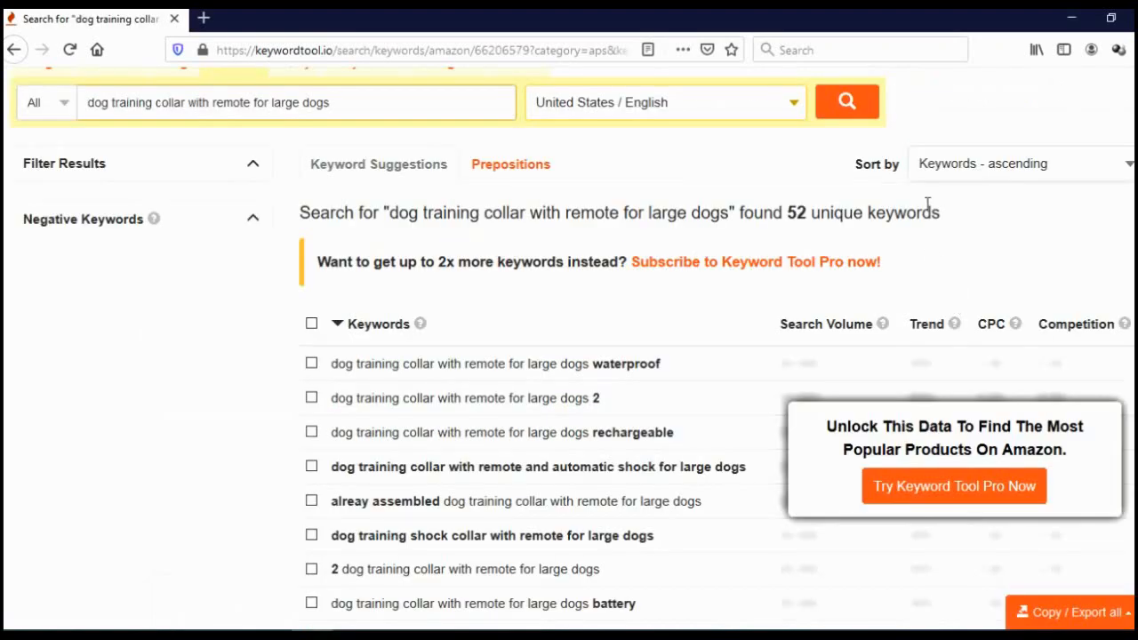
mouse_move(695, 309)
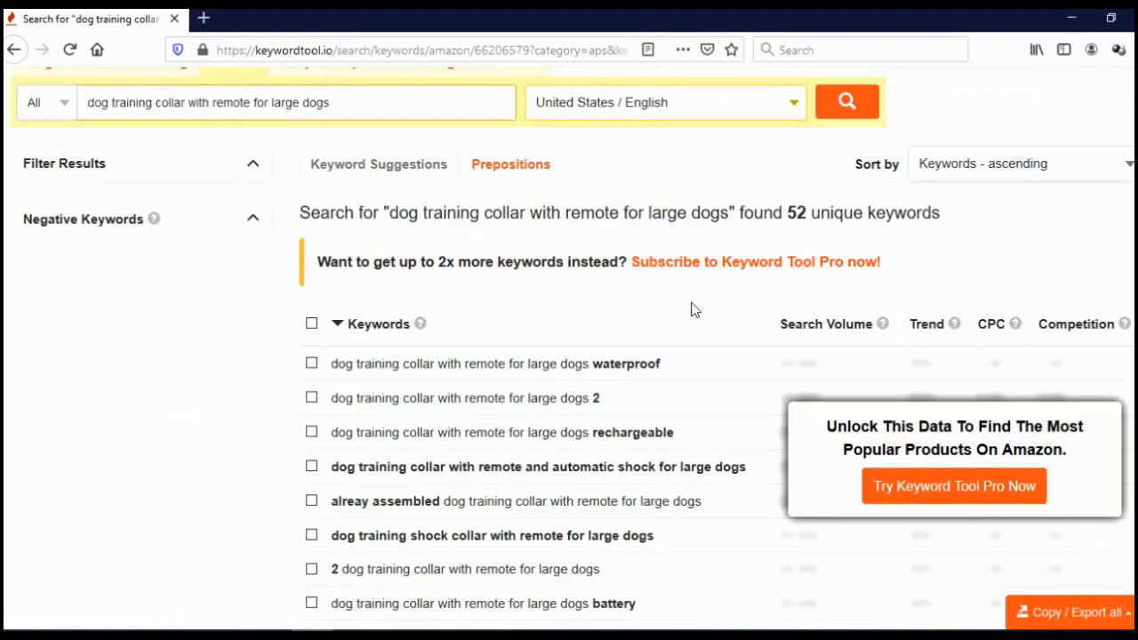
mouse_move(715, 304)
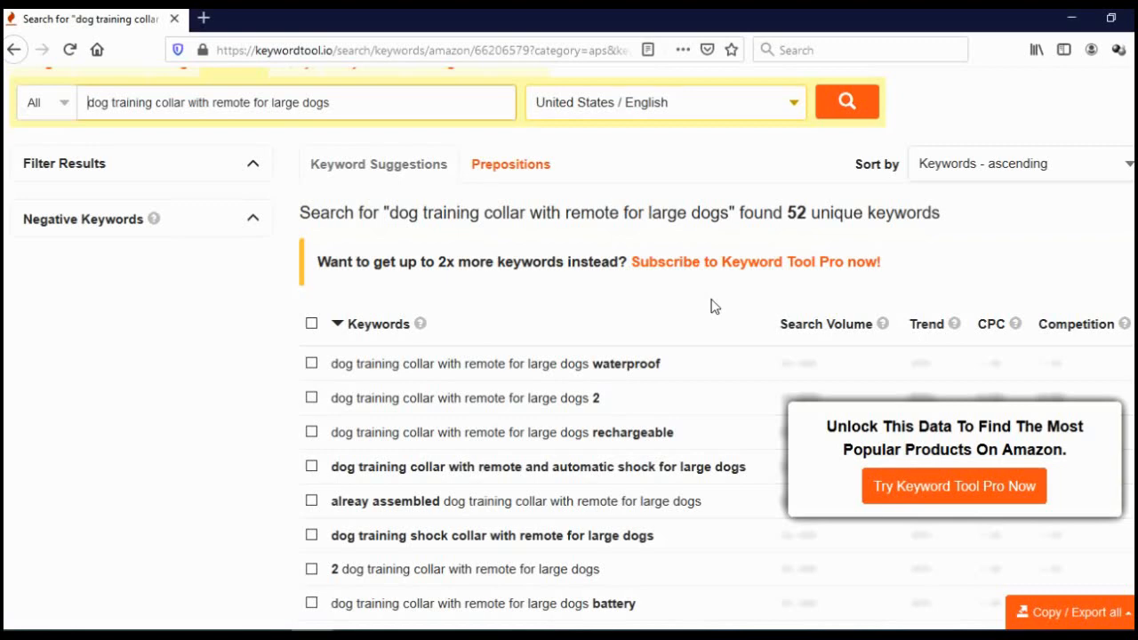
mouse_move(720, 320)
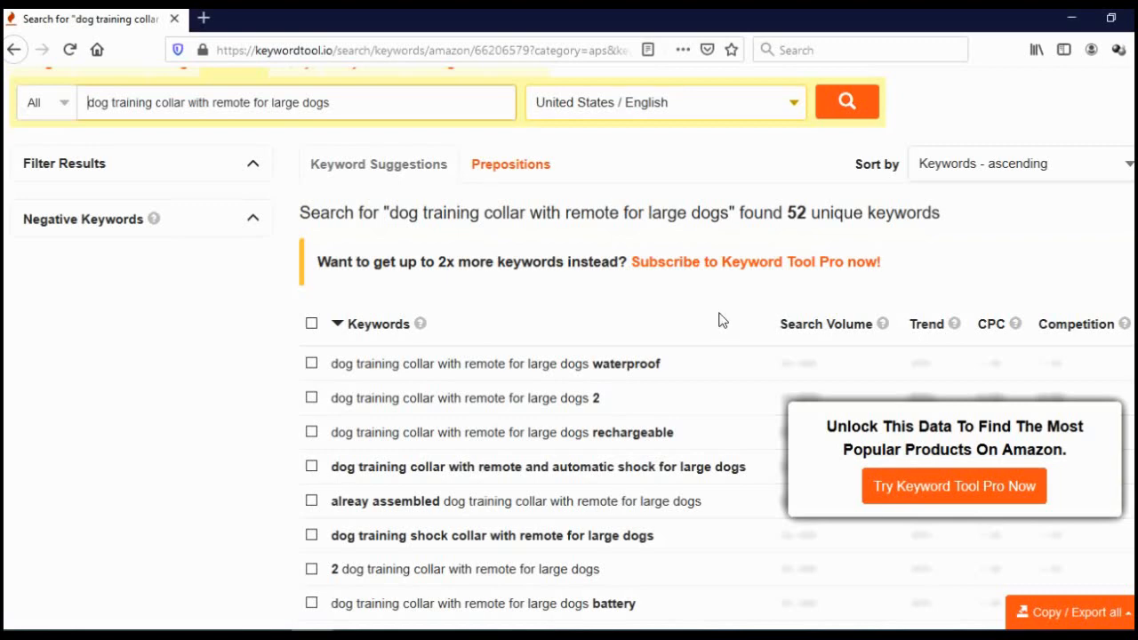
scroll(down, 3)
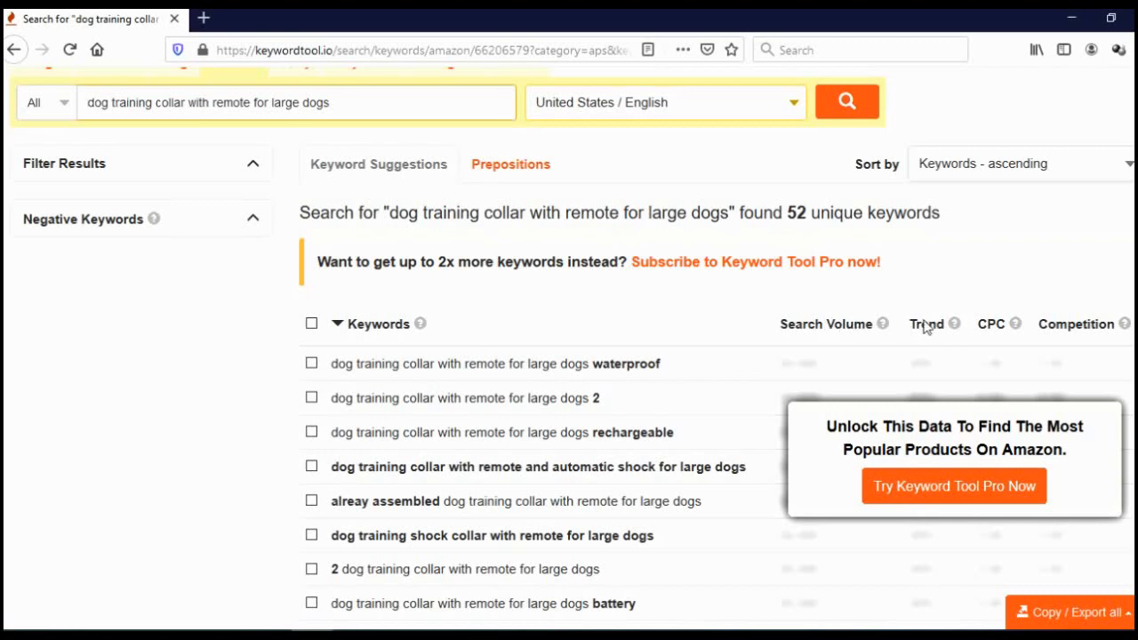
mouse_move(993, 332)
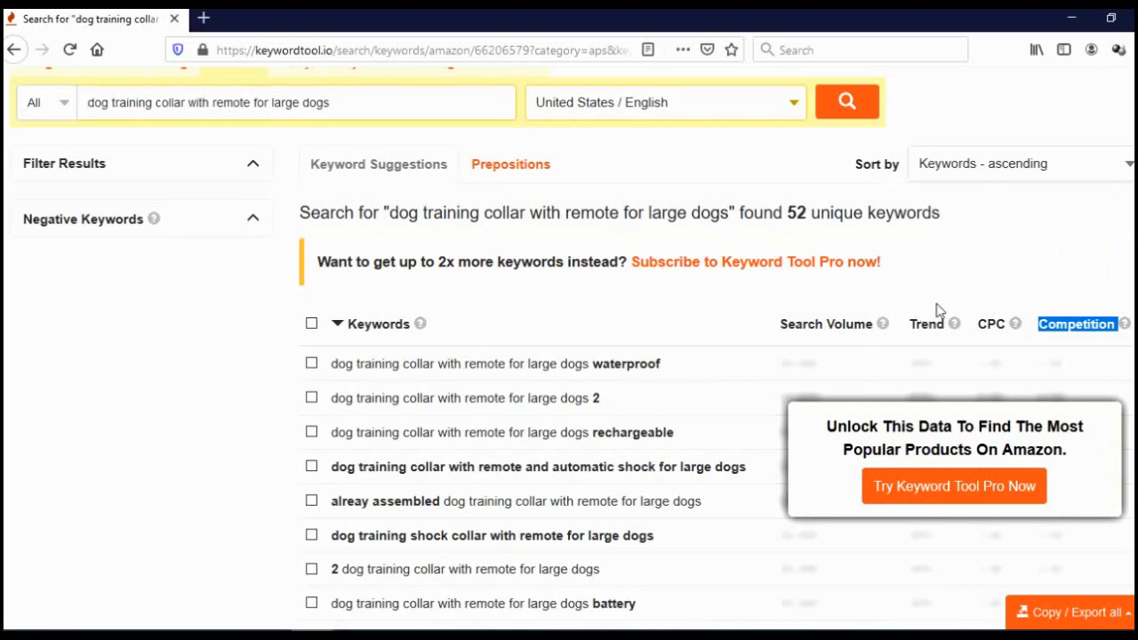
mouse_move(985, 330)
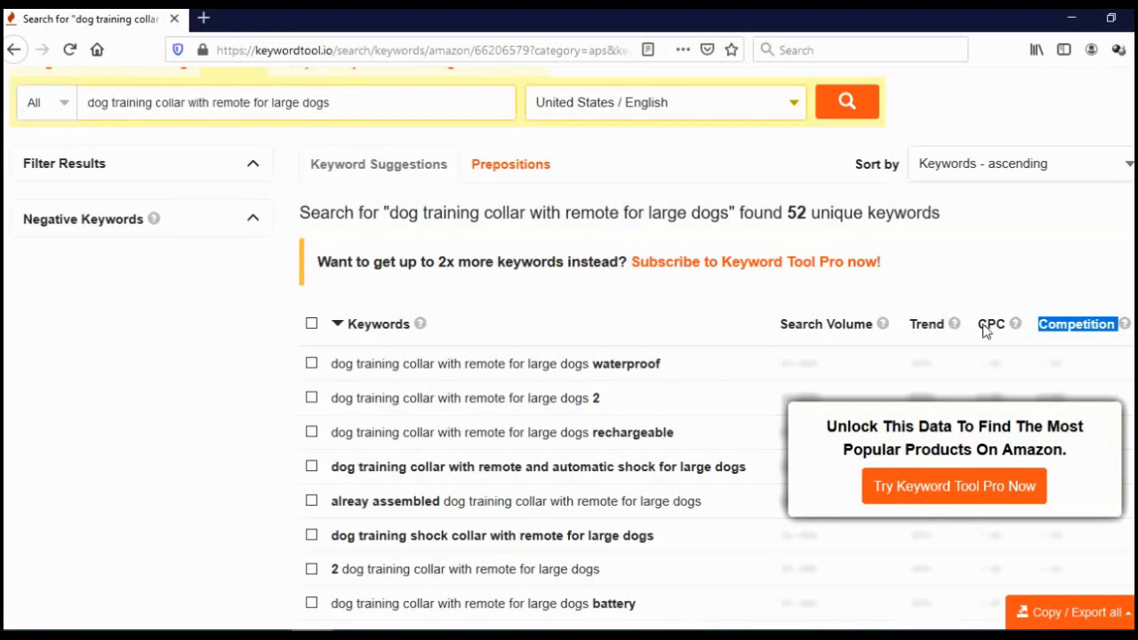
mouse_move(973, 322)
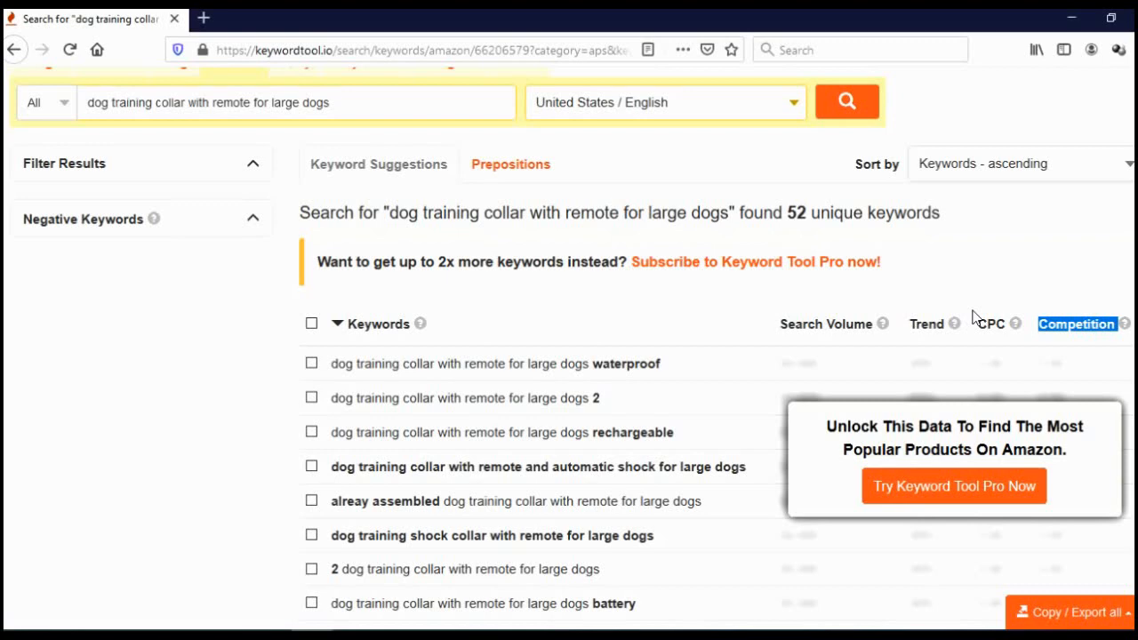
mouse_move(976, 317)
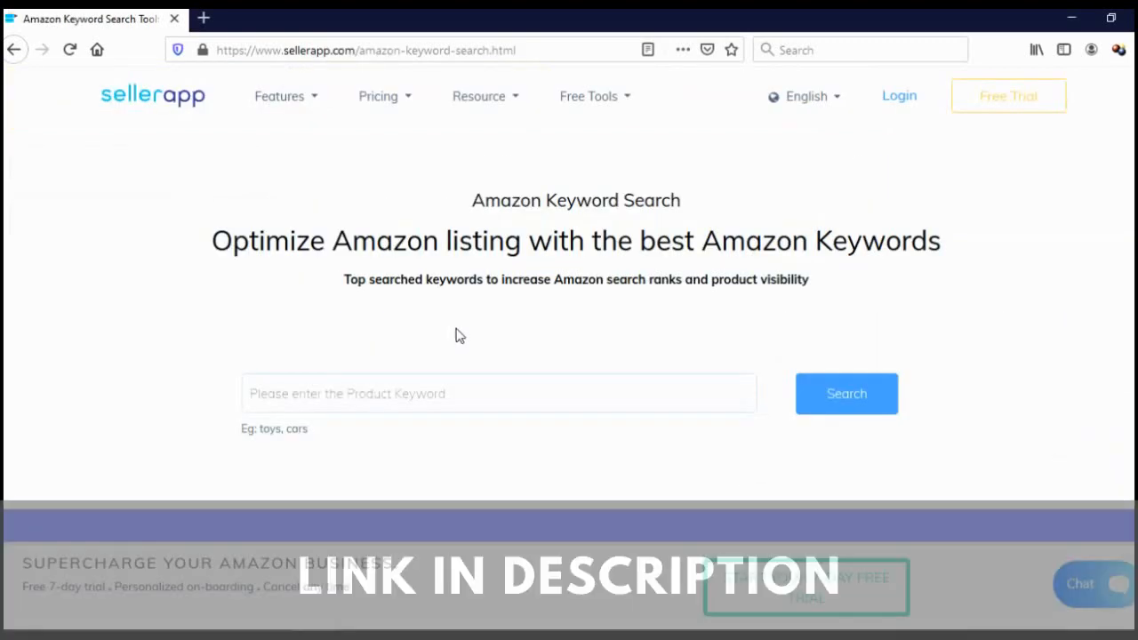
mouse_move(448, 343)
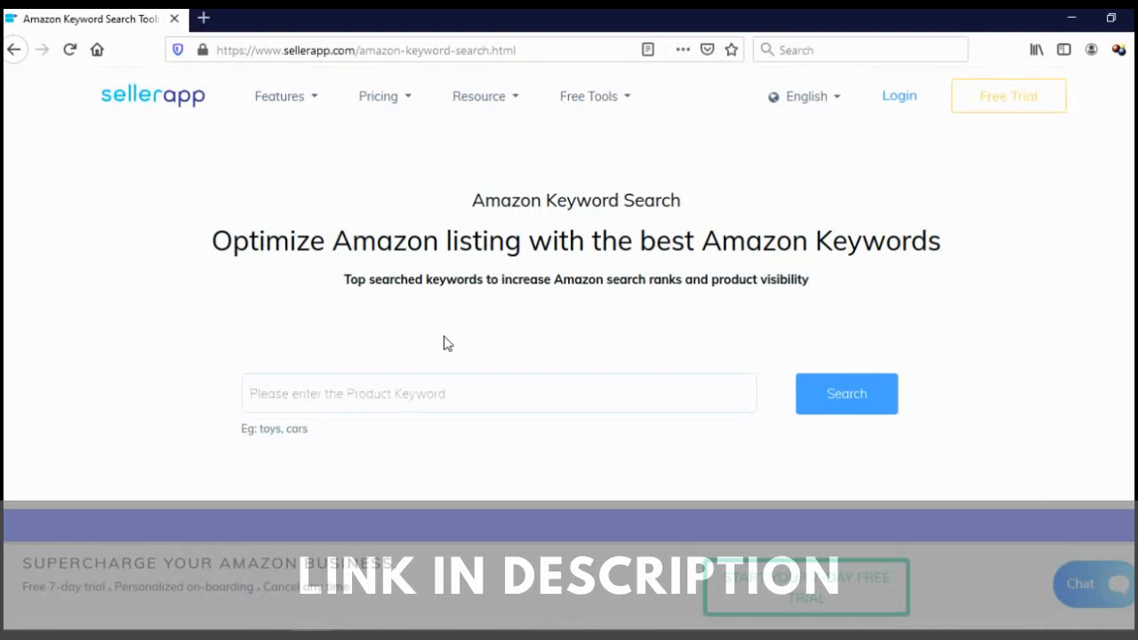
mouse_move(472, 394)
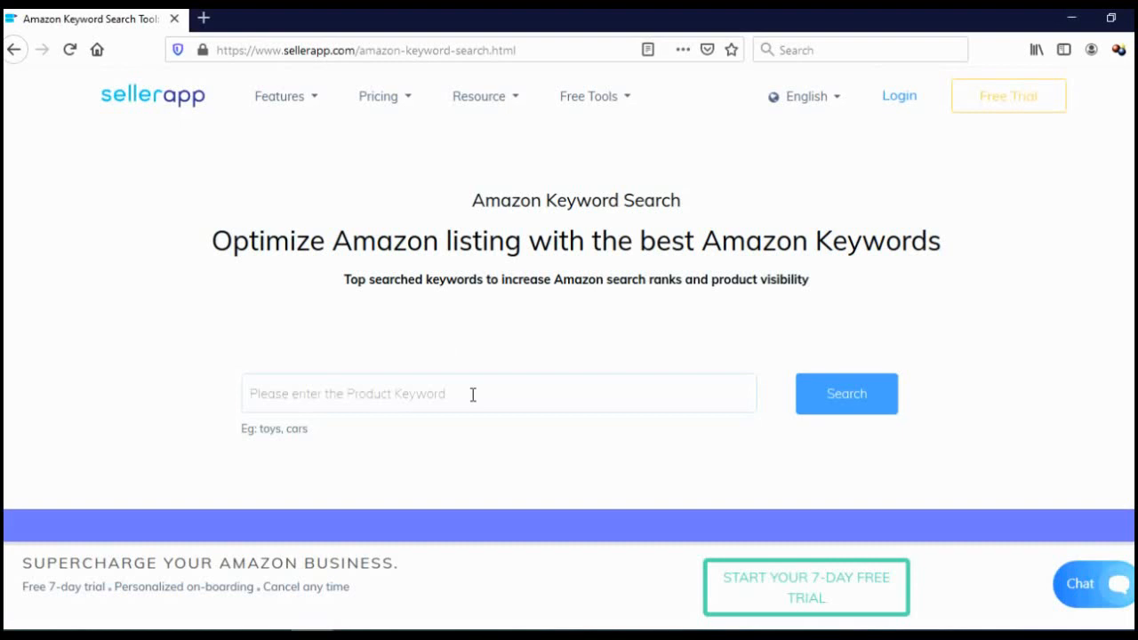
Enter 'dog training collar with remote for large dogs' in SellerApp's product keyword field.
text(dog training collar with remote for large dogs)
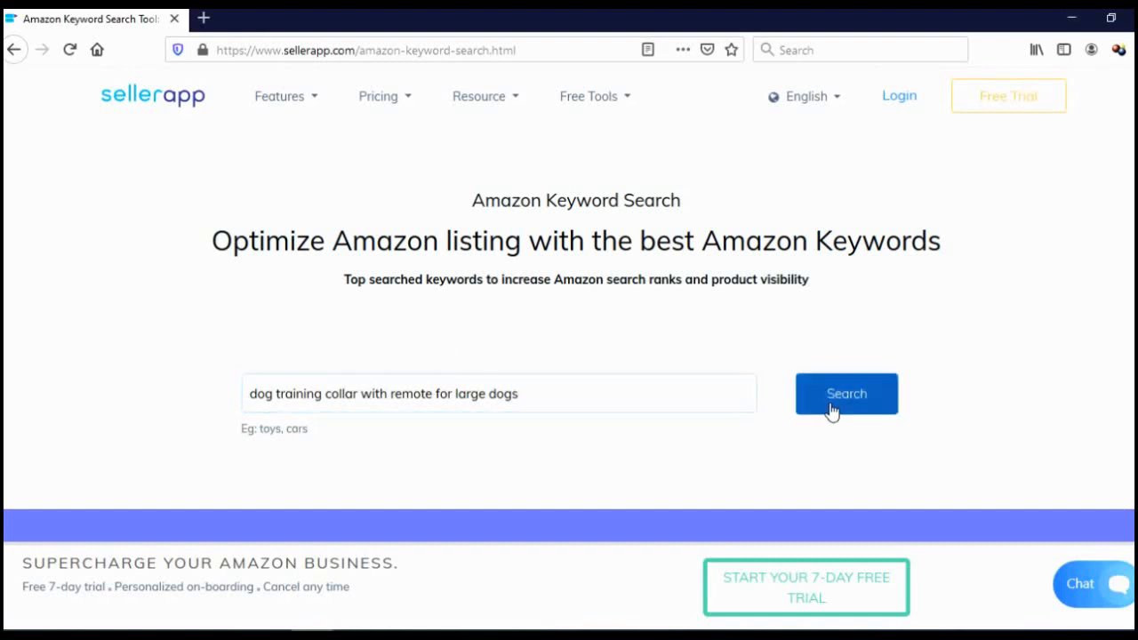
Run the SellerApp search to list related keywords with search volume and CPC.
click(846, 393)
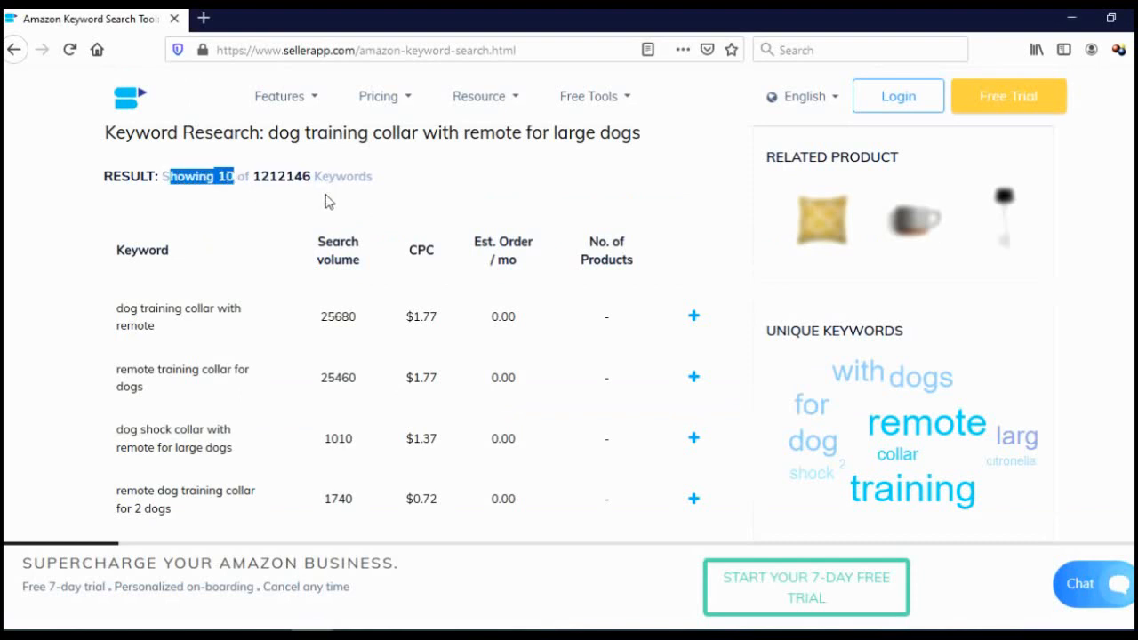
mouse_move(362, 229)
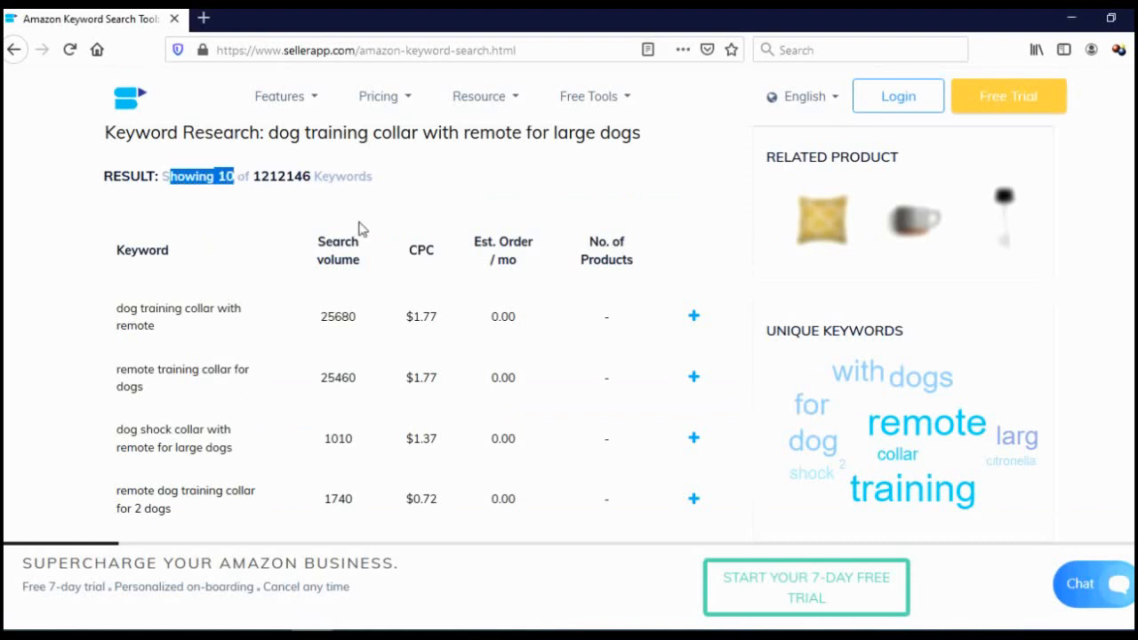
mouse_move(330, 280)
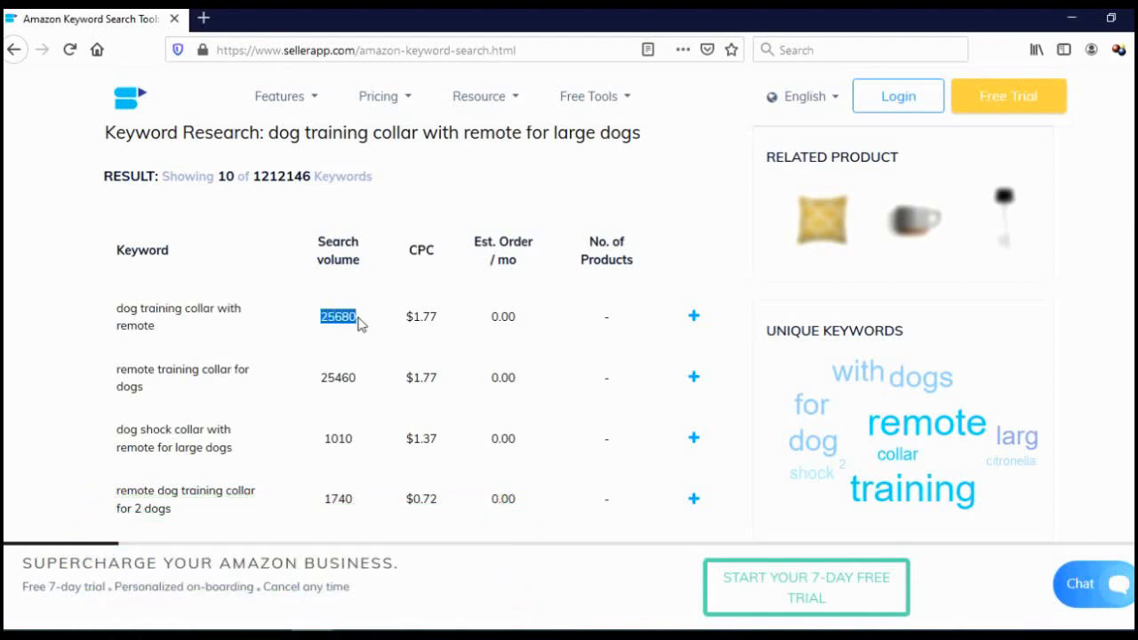
mouse_move(282, 459)
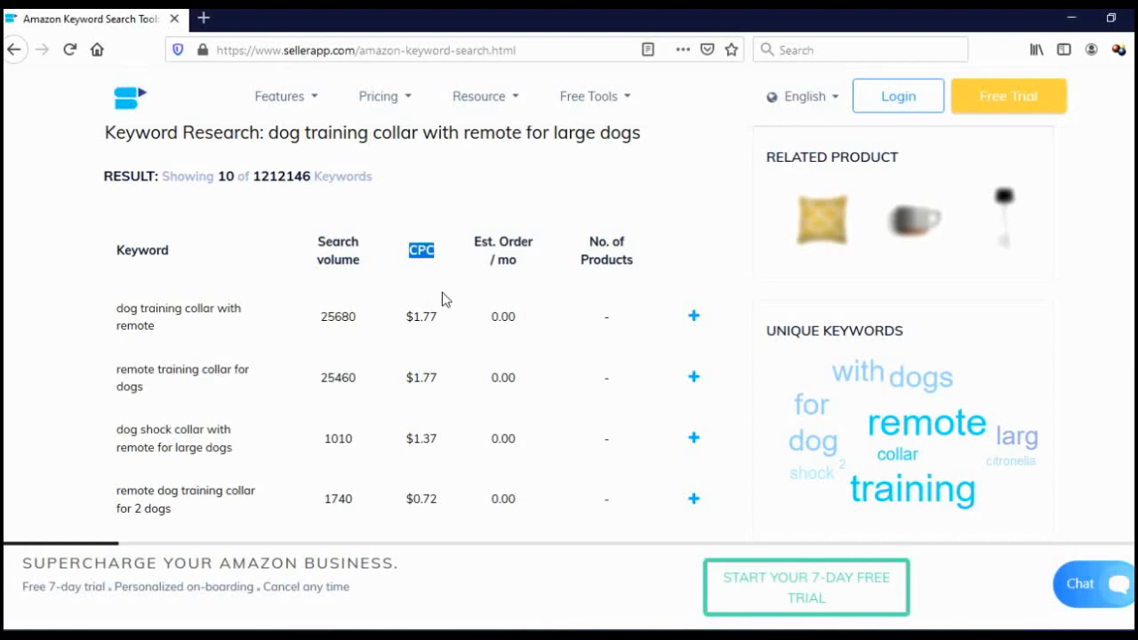
mouse_move(447, 315)
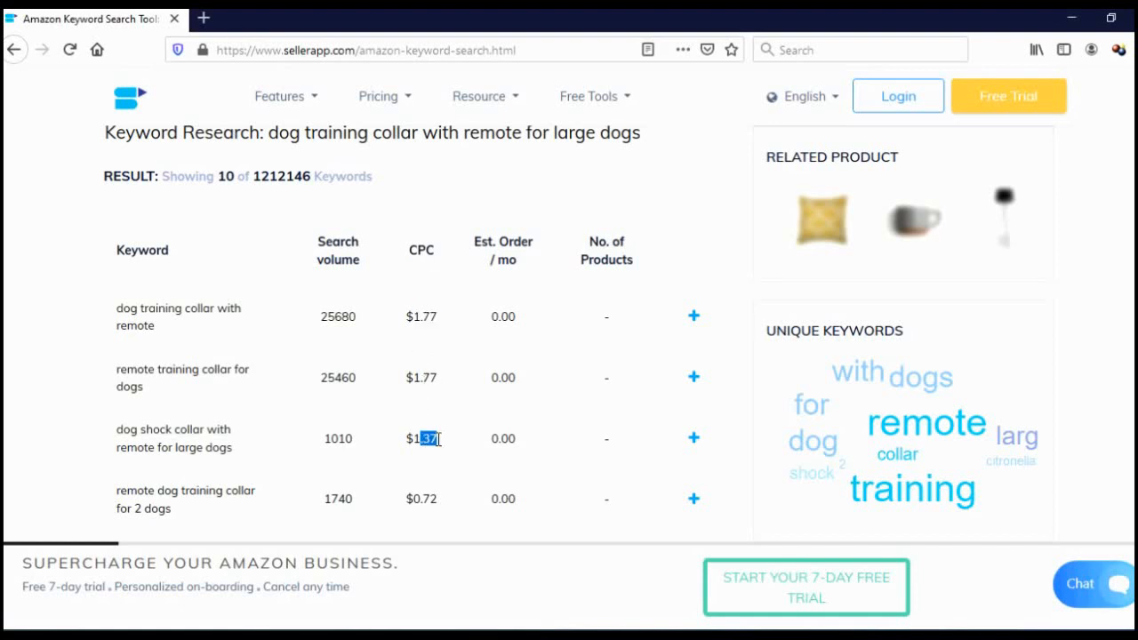
Scroll to the Keyword Difficulty gauge and highlight the 72.36 score.
scroll(down, 3)
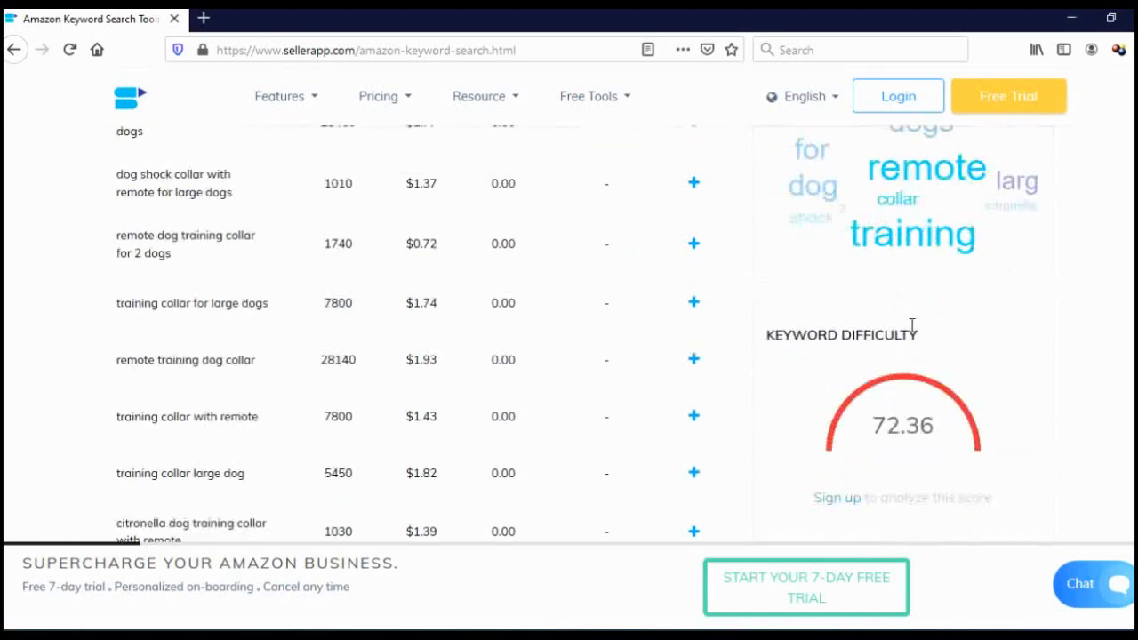
scroll(down, 3)
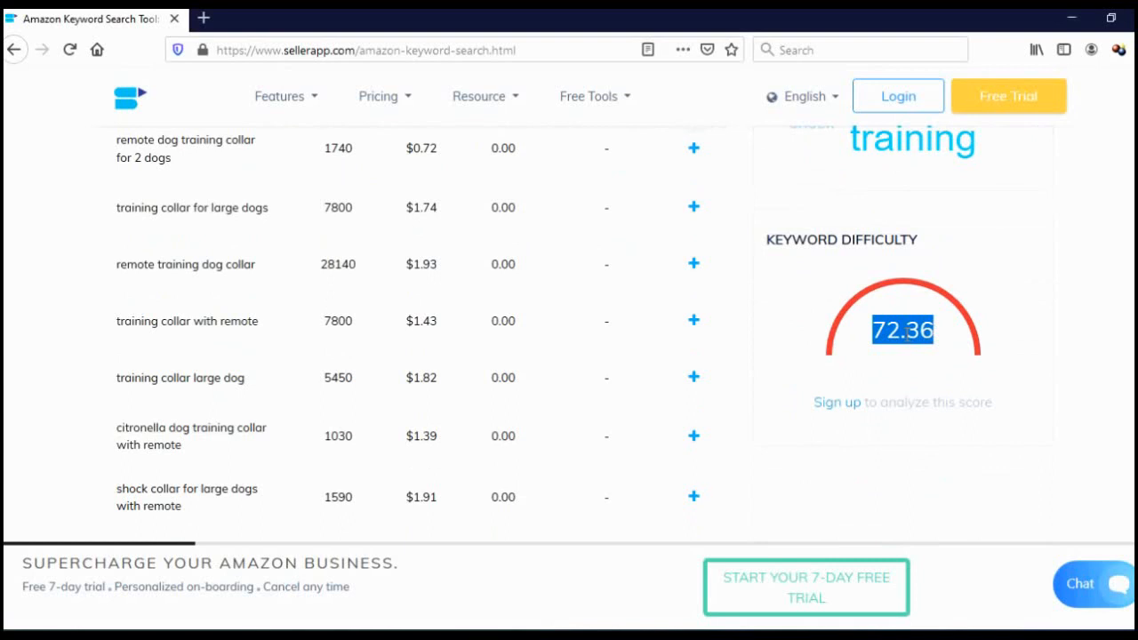
mouse_move(922, 290)
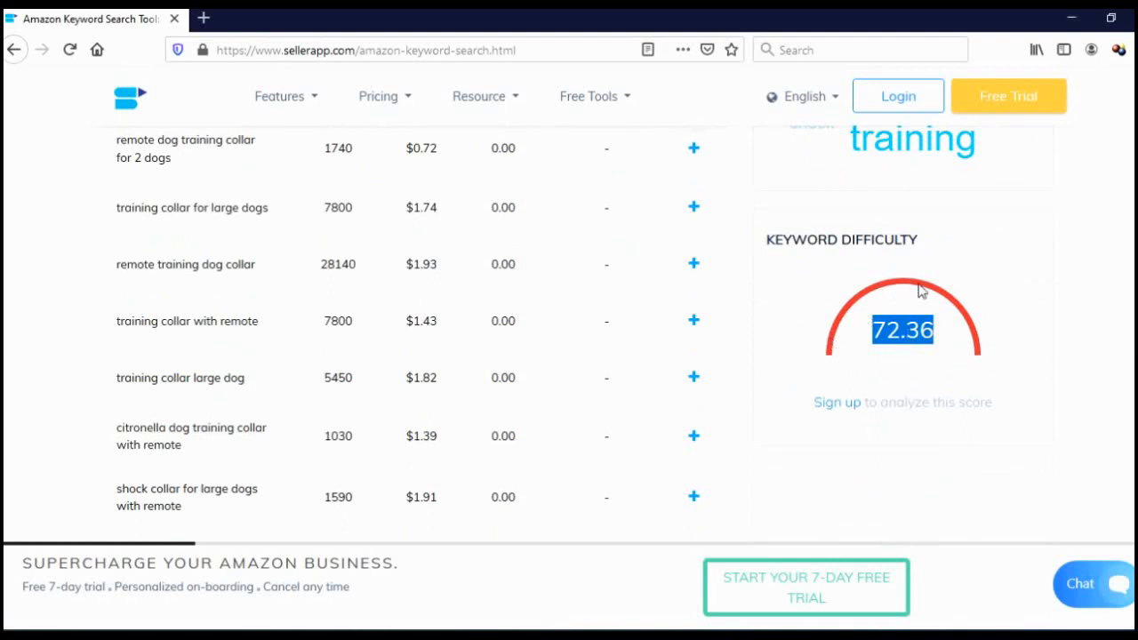
mouse_move(945, 337)
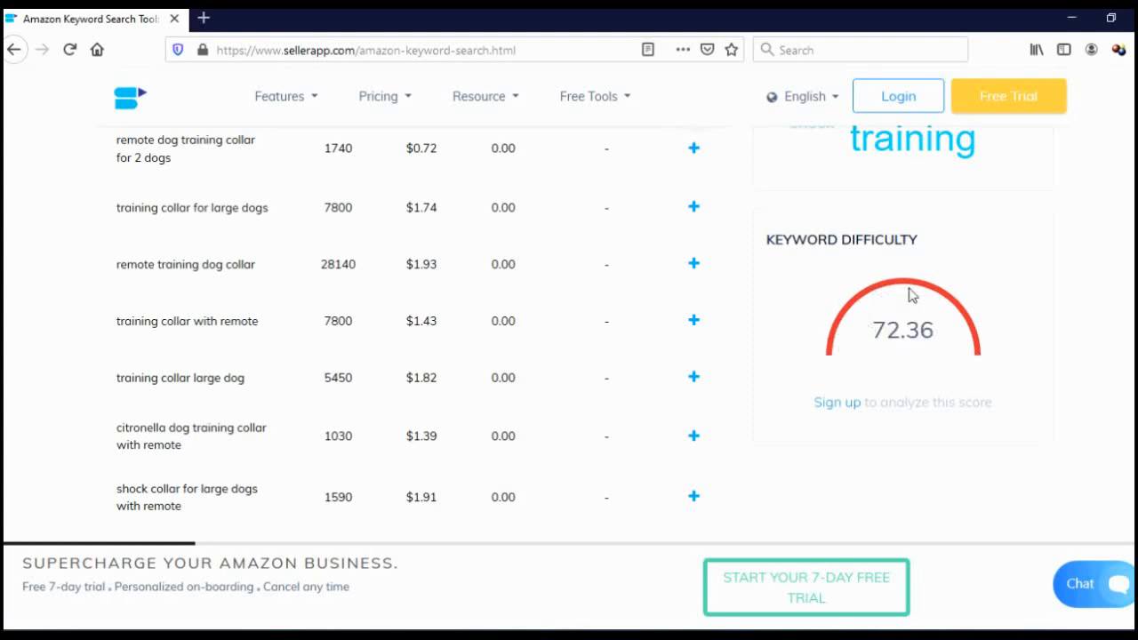
mouse_move(868, 327)
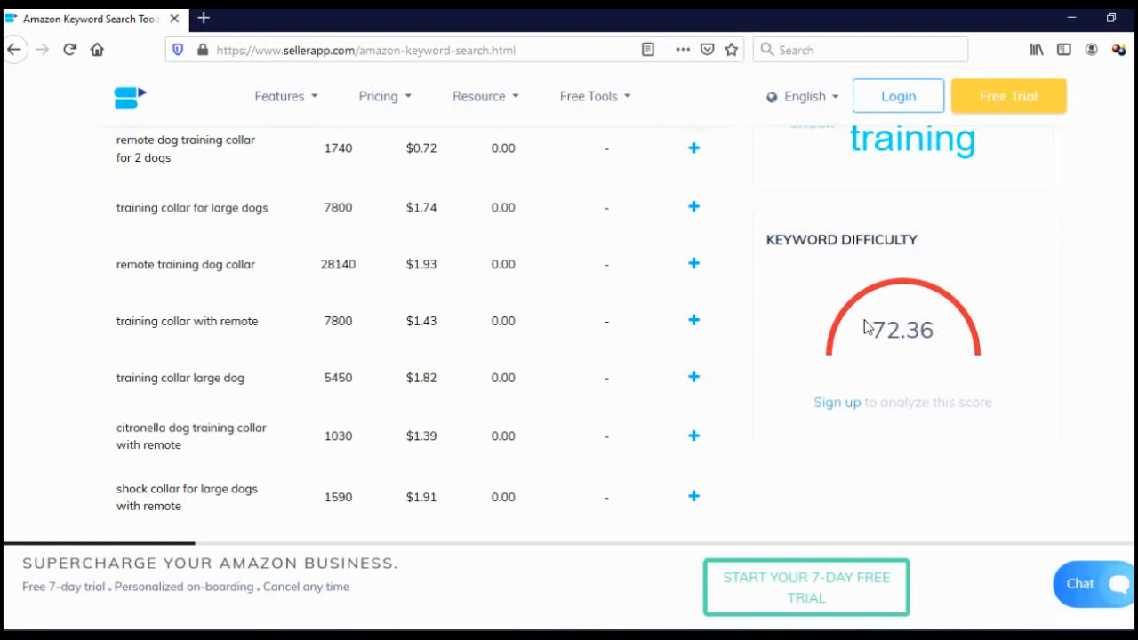
double_click(902, 330)
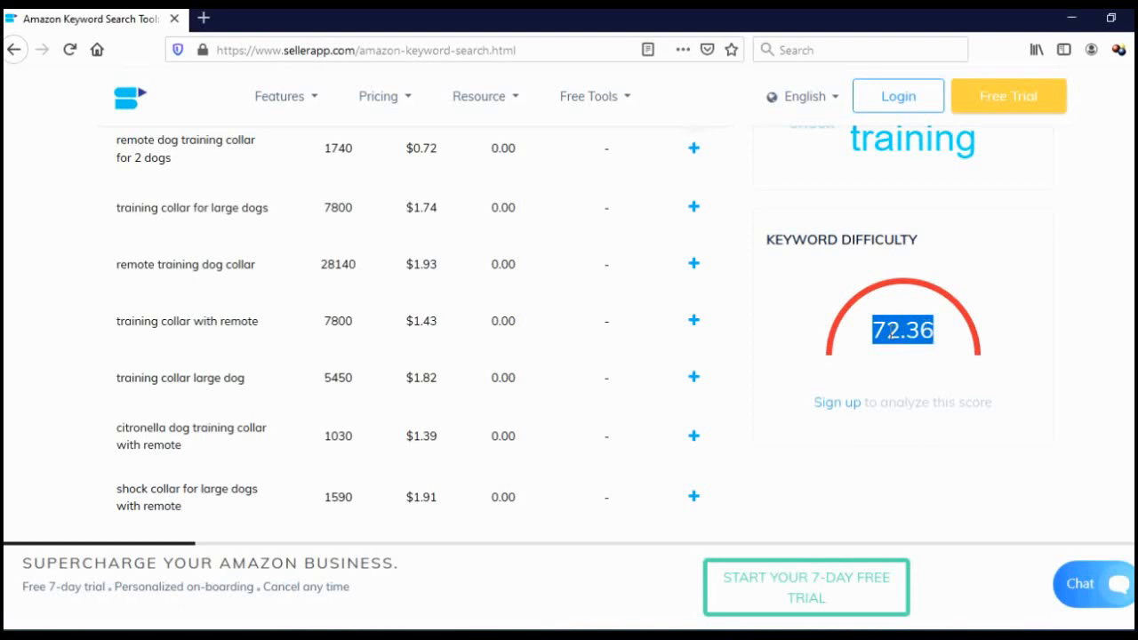
mouse_move(864, 326)
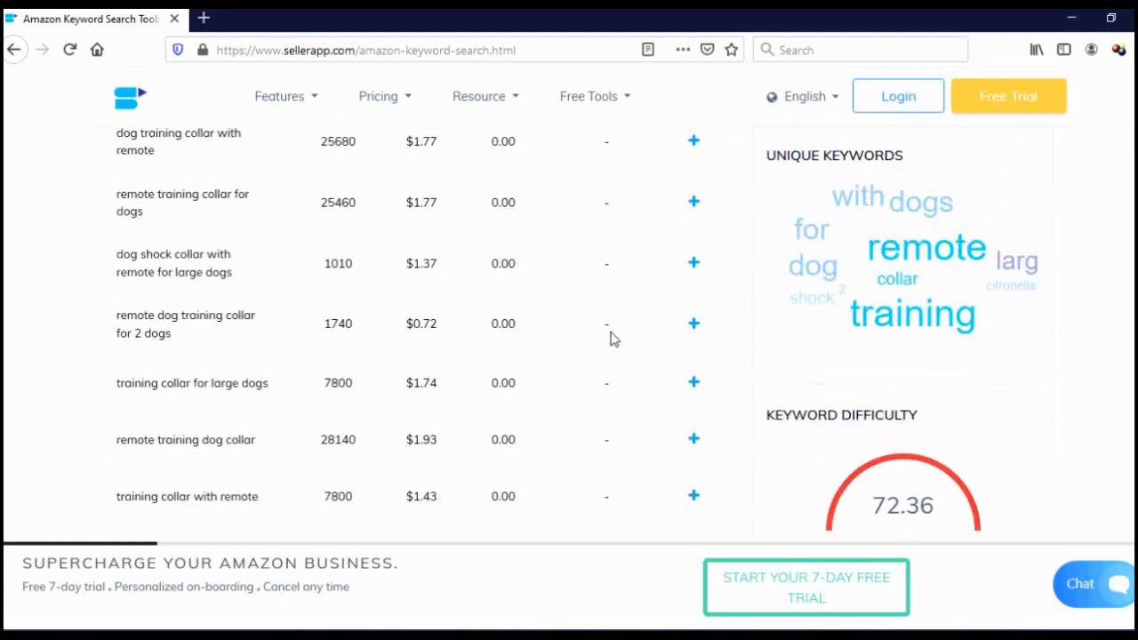
scroll(down, 3)
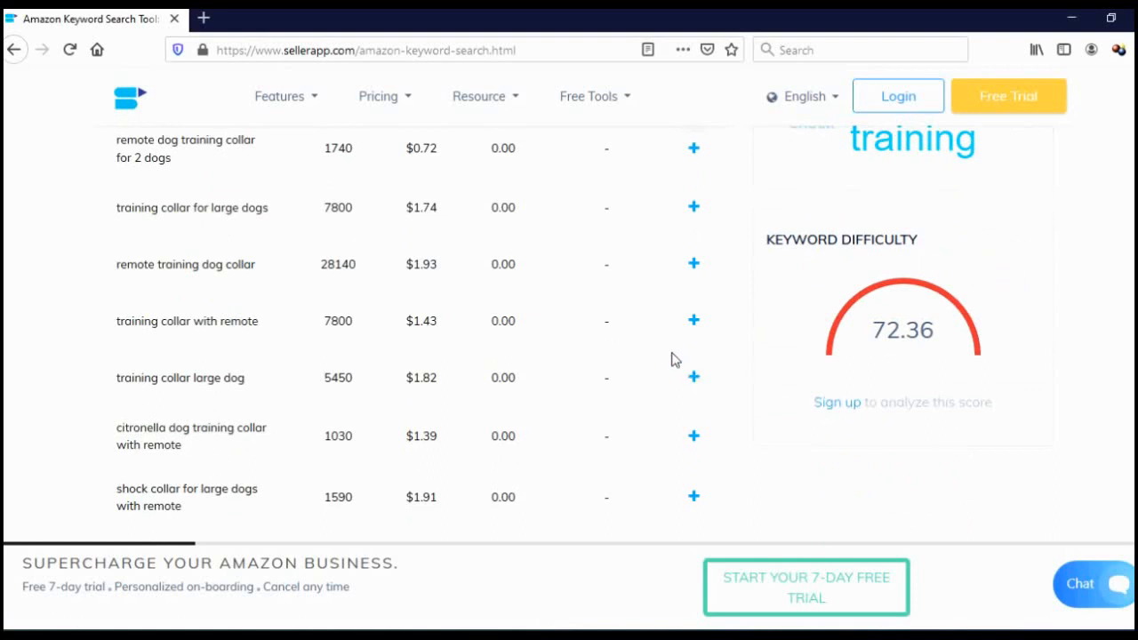
mouse_move(673, 356)
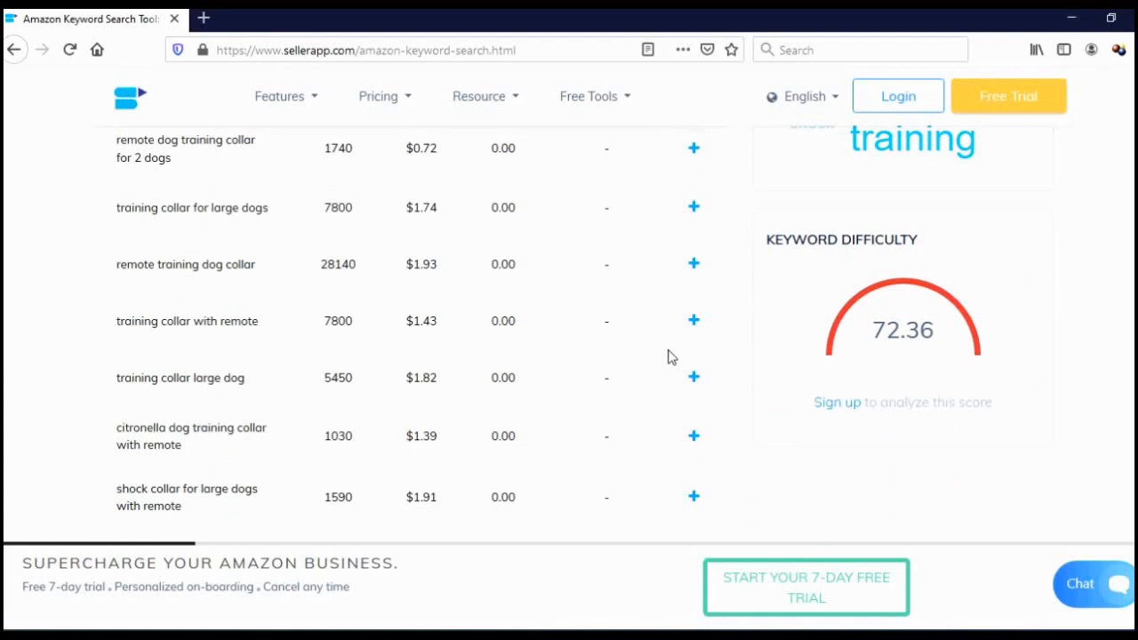
mouse_move(726, 353)
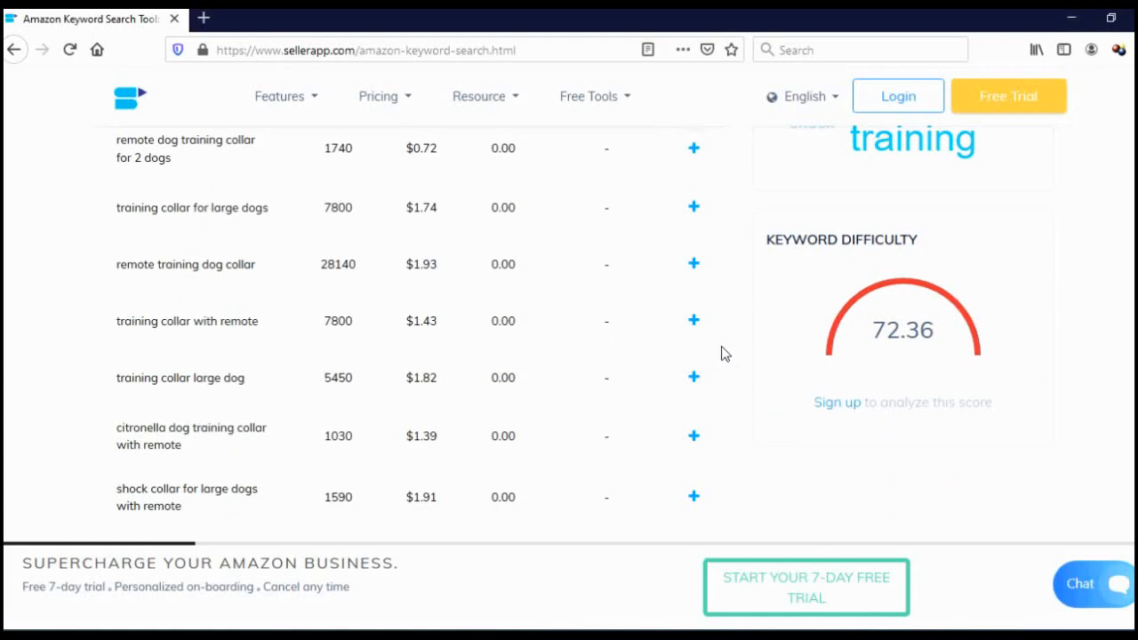
mouse_move(740, 378)
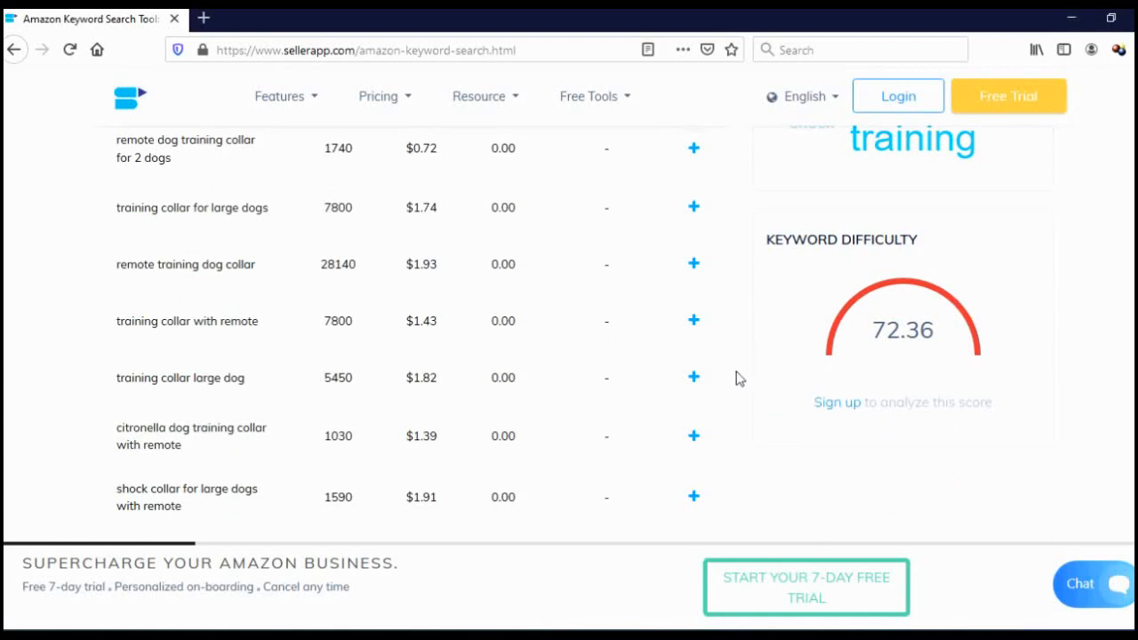